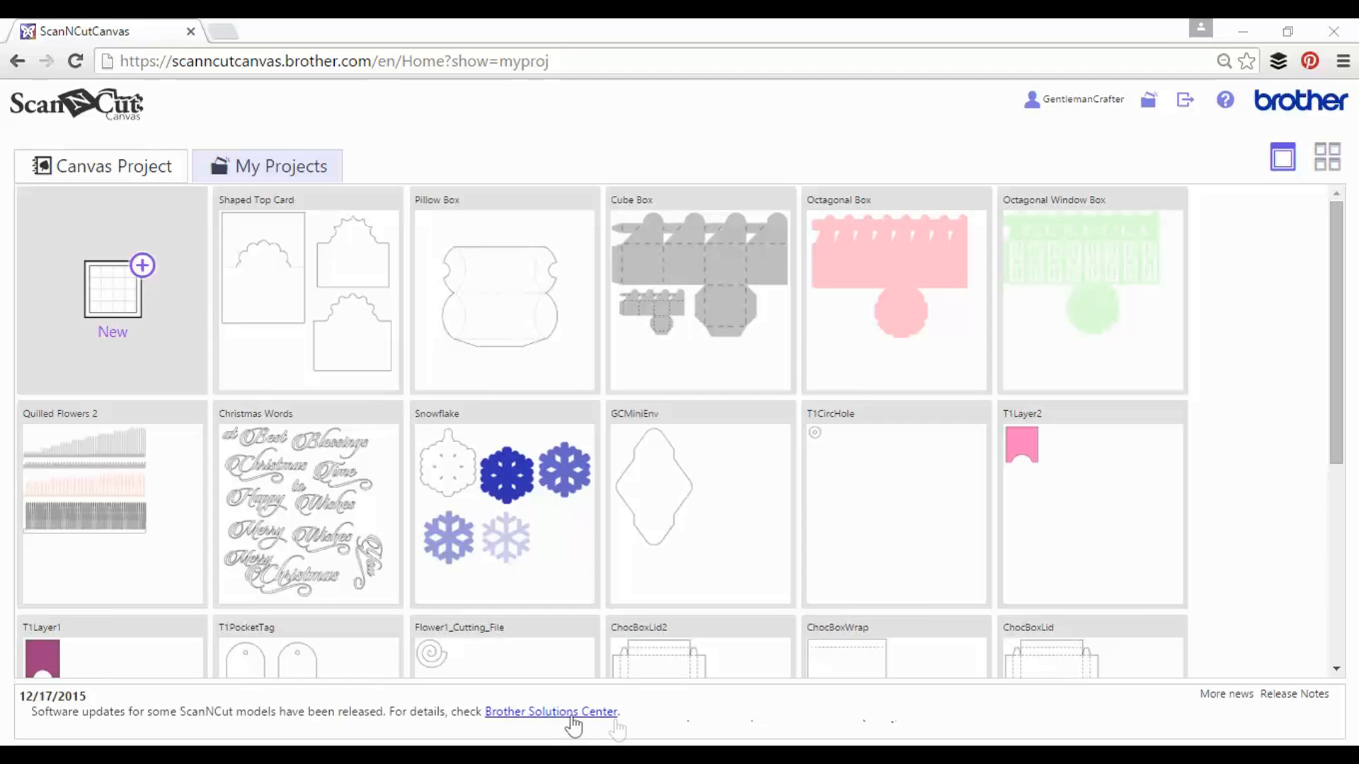
mouse_move(129, 245)
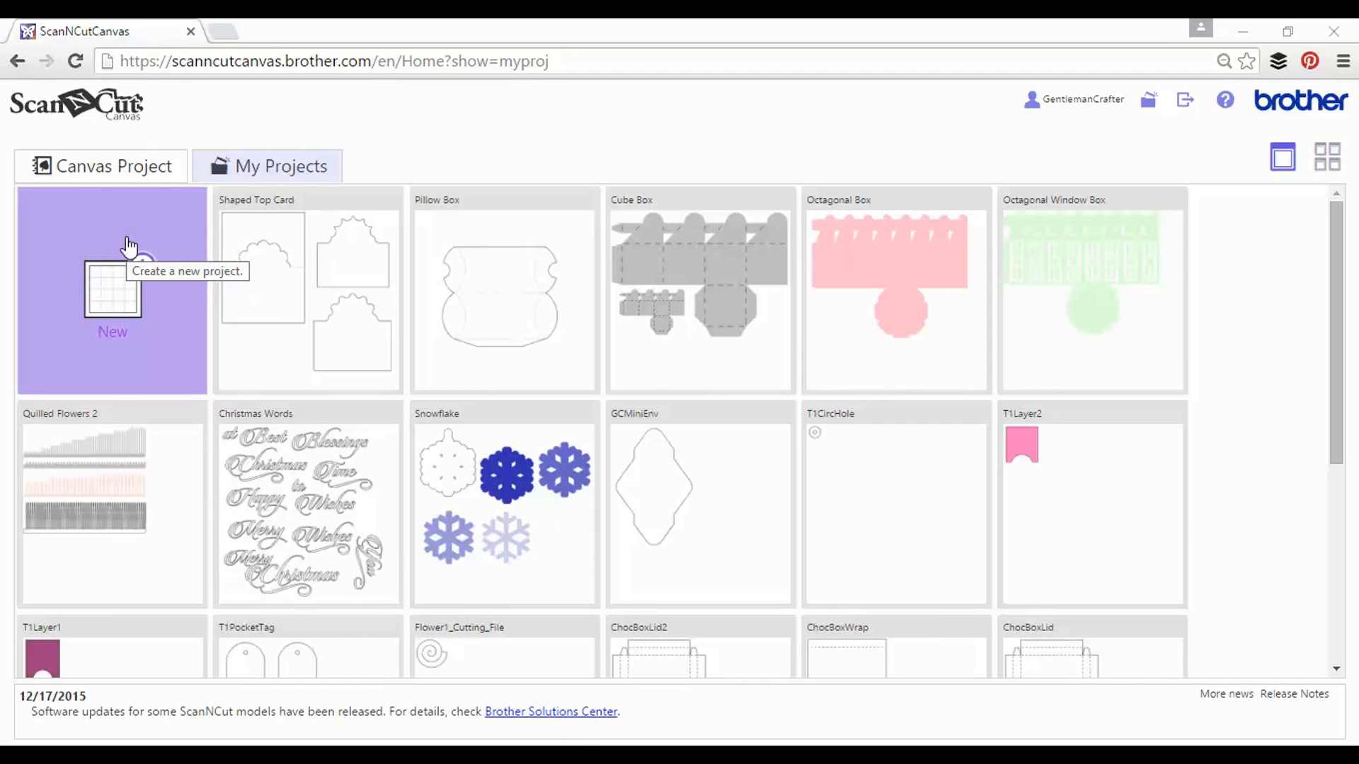
Step: Start a new blank project and title it 'Chain Link Frame'
left_click(112, 291)
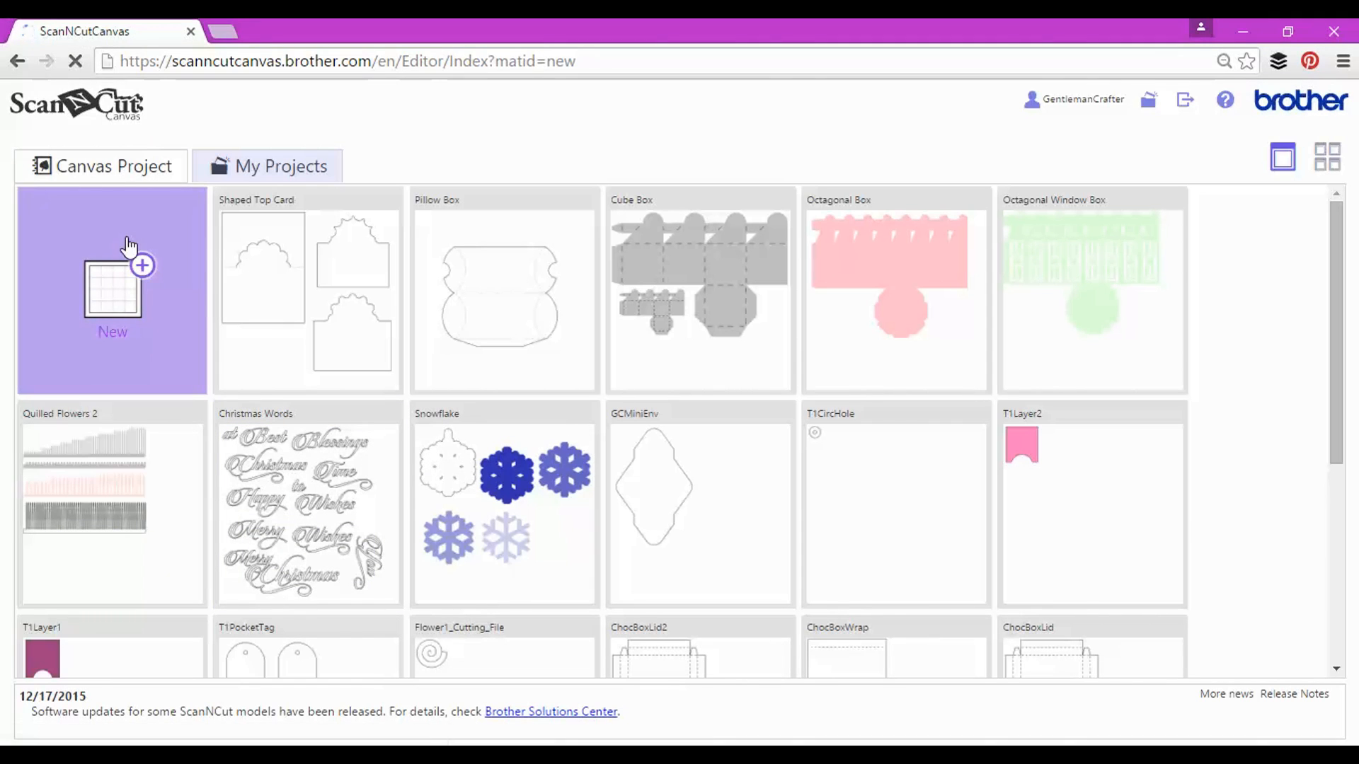
left_click(112, 290)
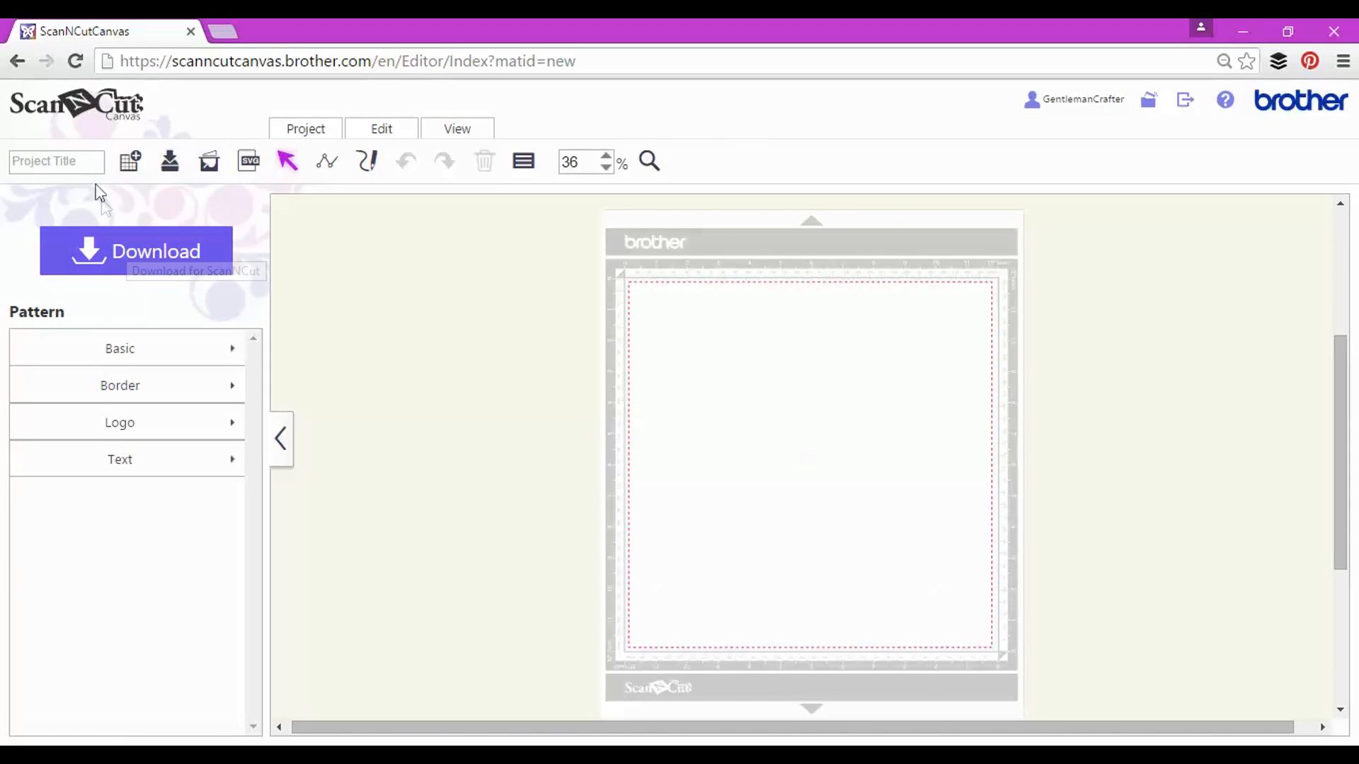
type("Chain")
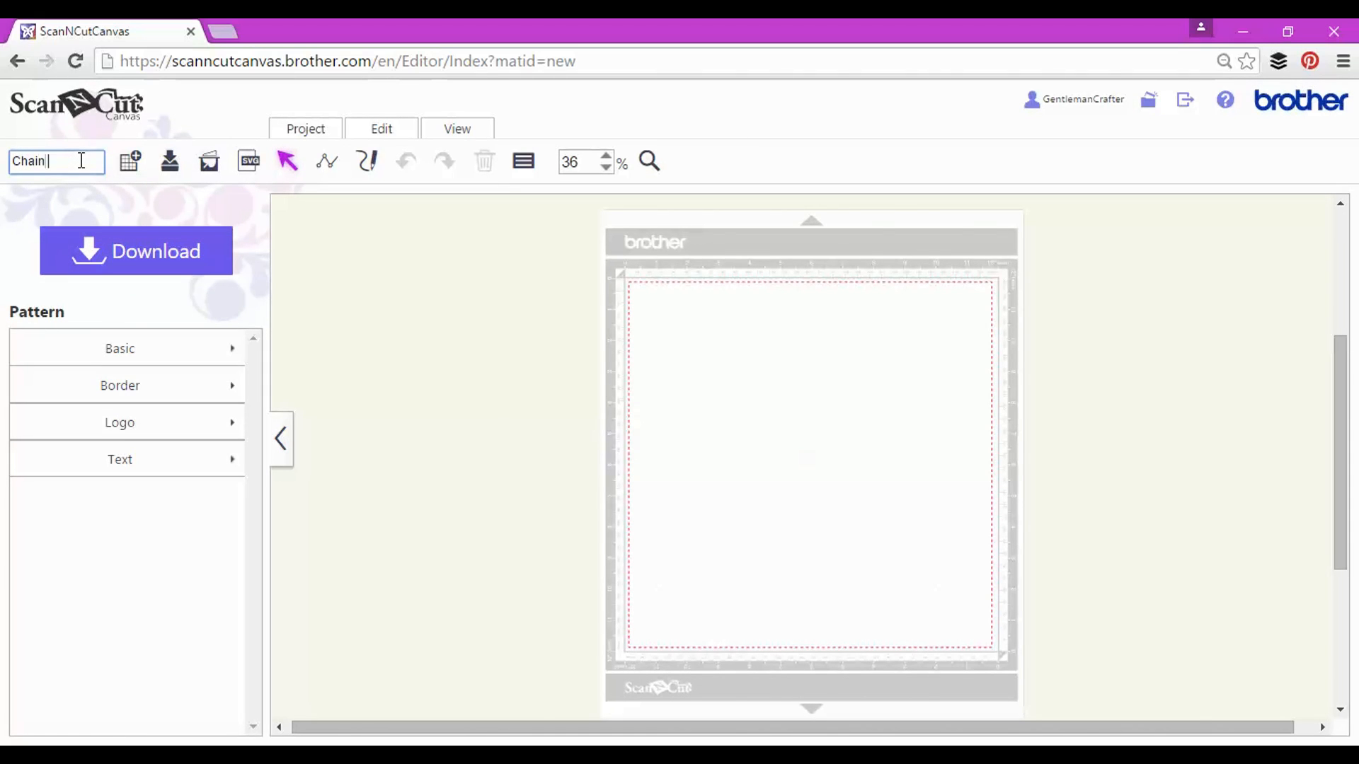
type("Link Frame")
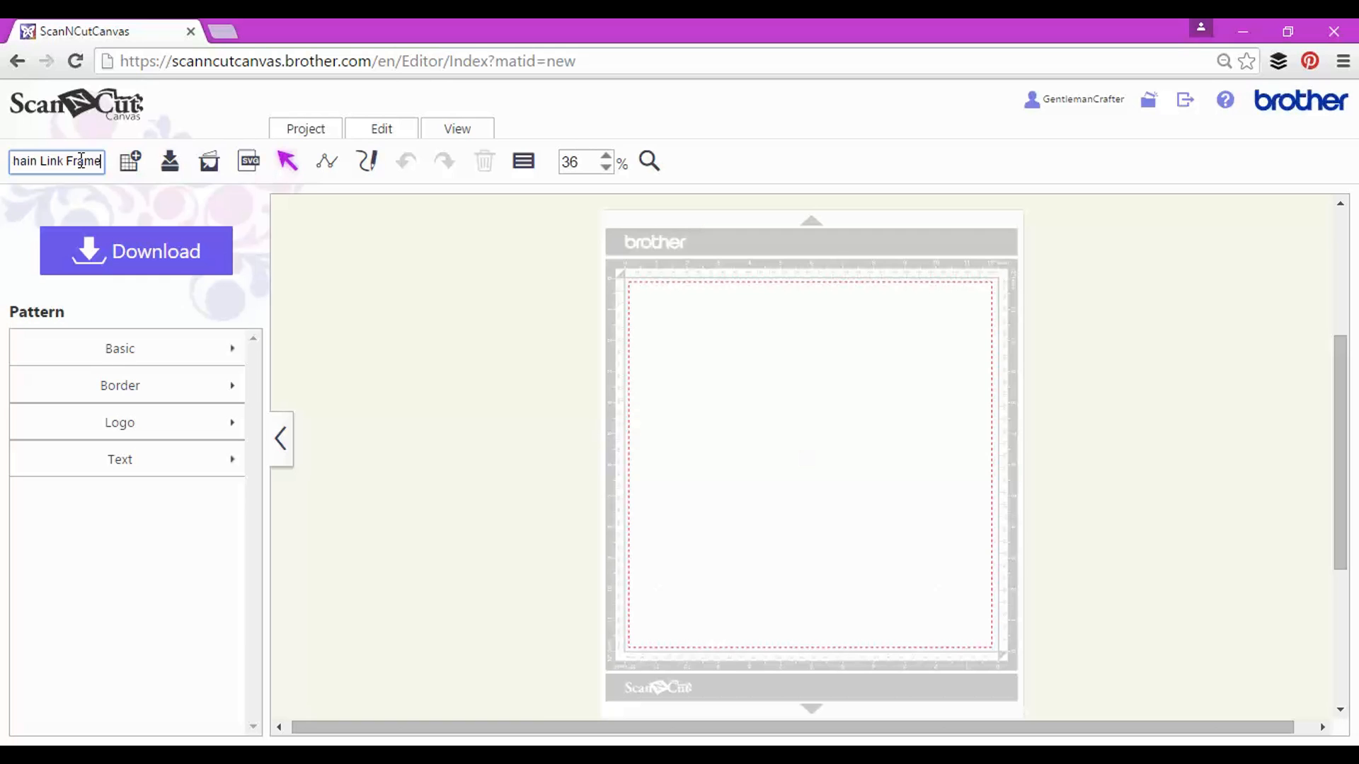
mouse_move(134, 348)
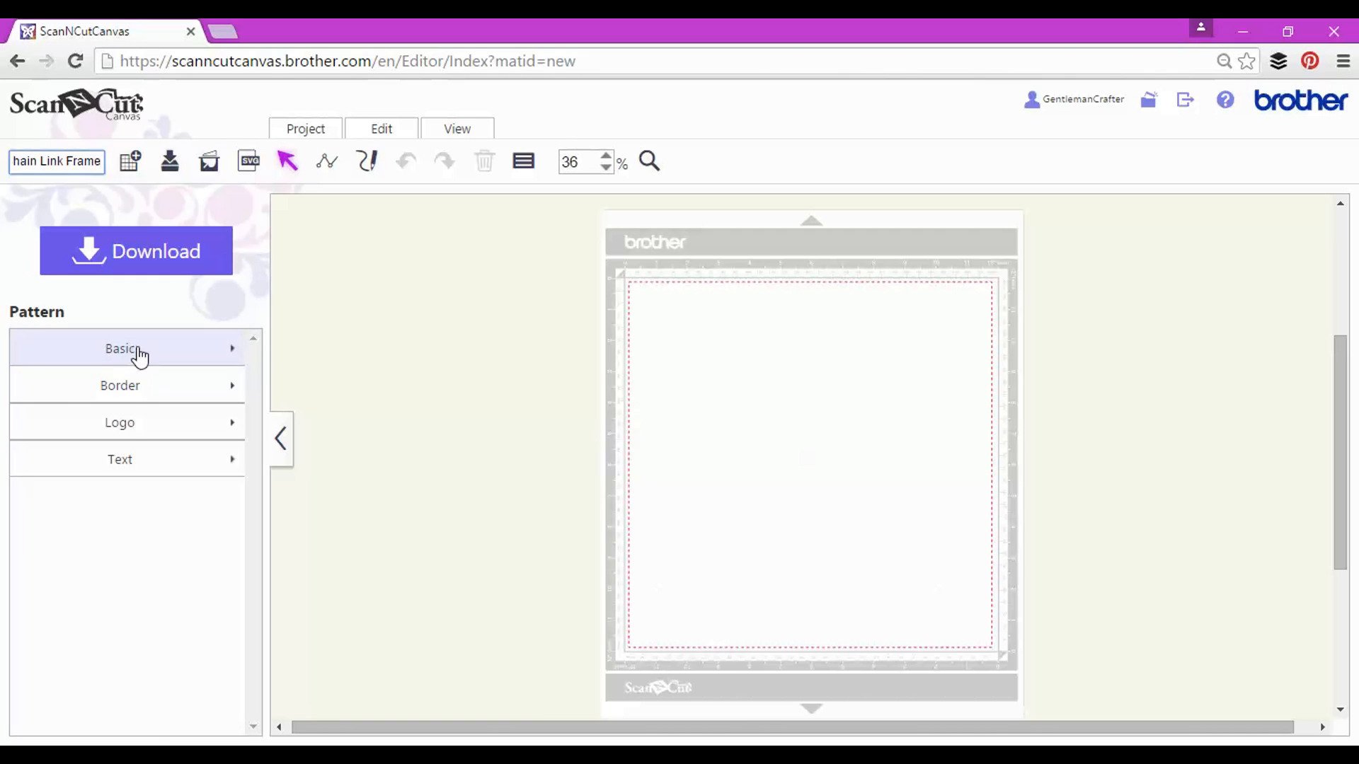
Step: Place a basic circle on the mat and resize it to 1.25 by 1.25 inches, aspect ratio kept
left_click(122, 349)
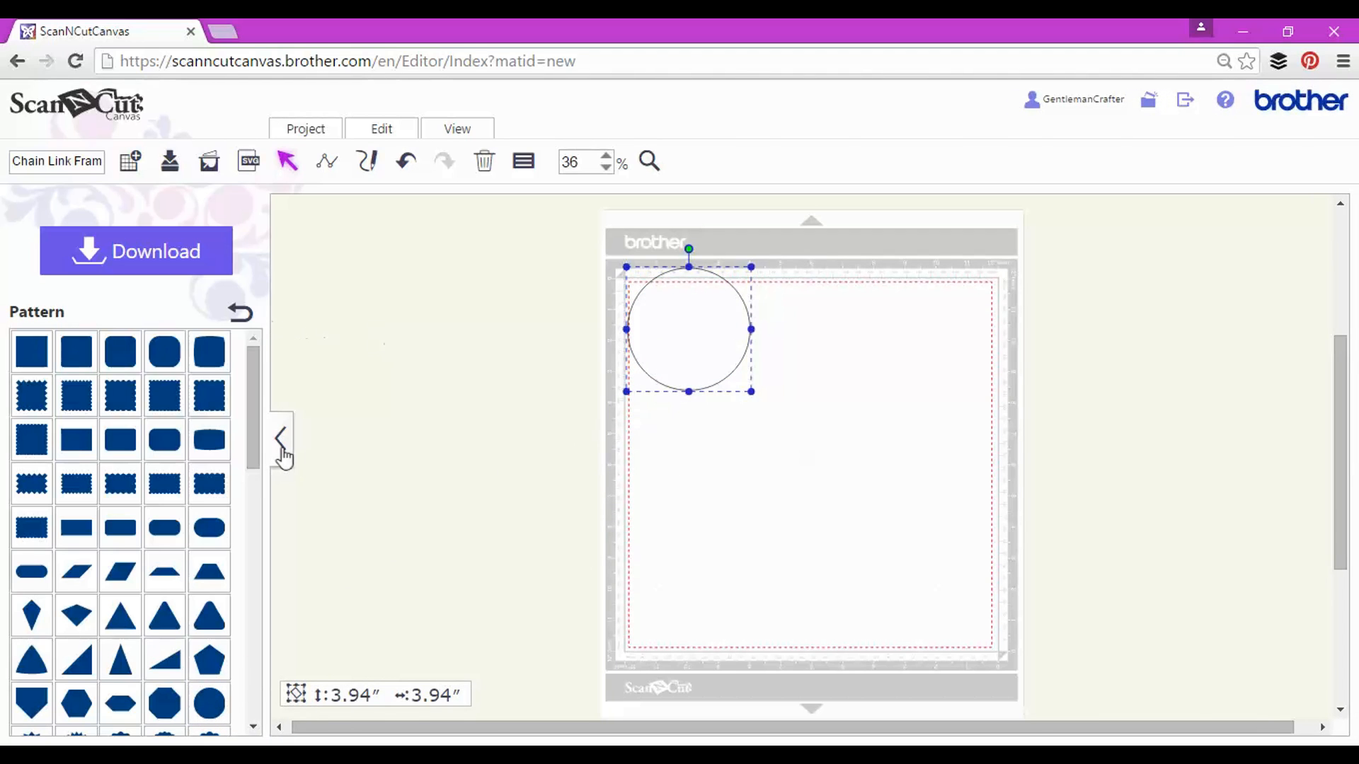
left_click(282, 437)
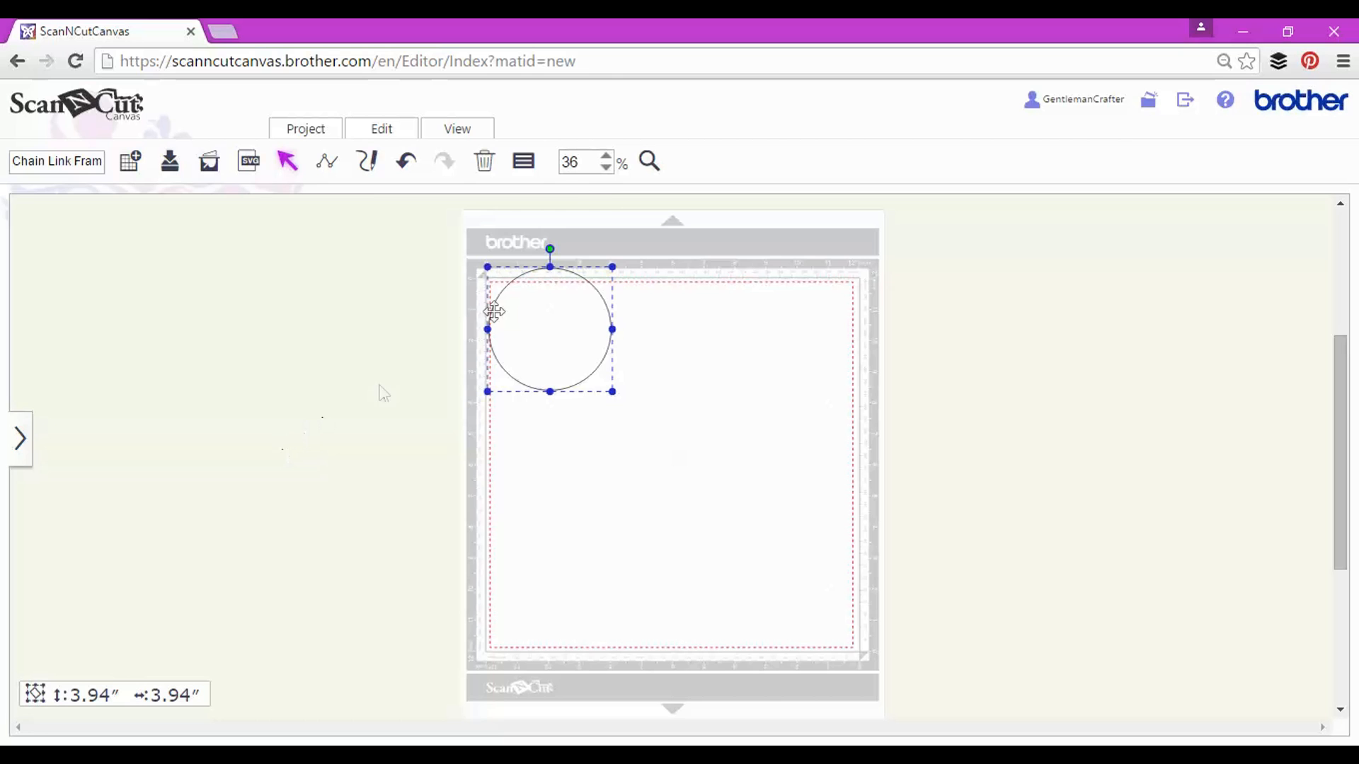
left_click(524, 161)
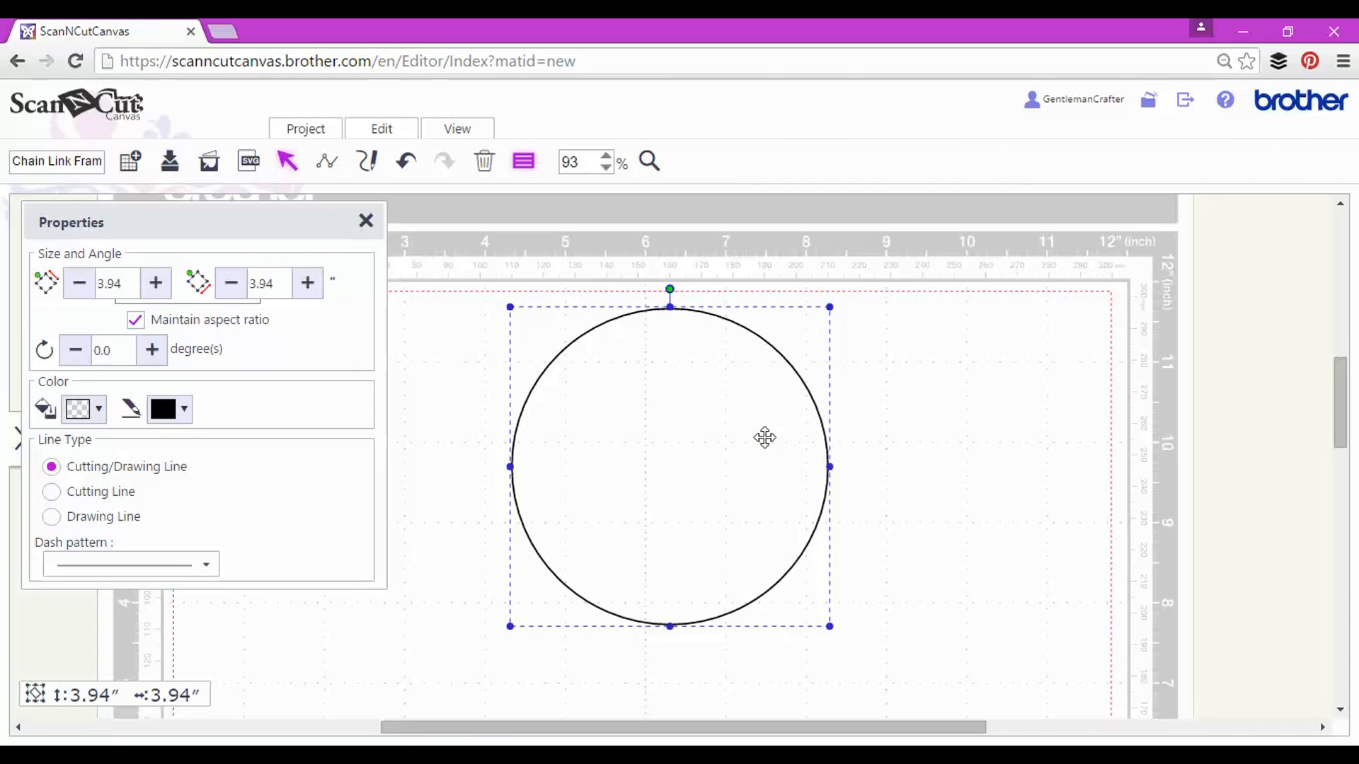
mouse_move(261, 330)
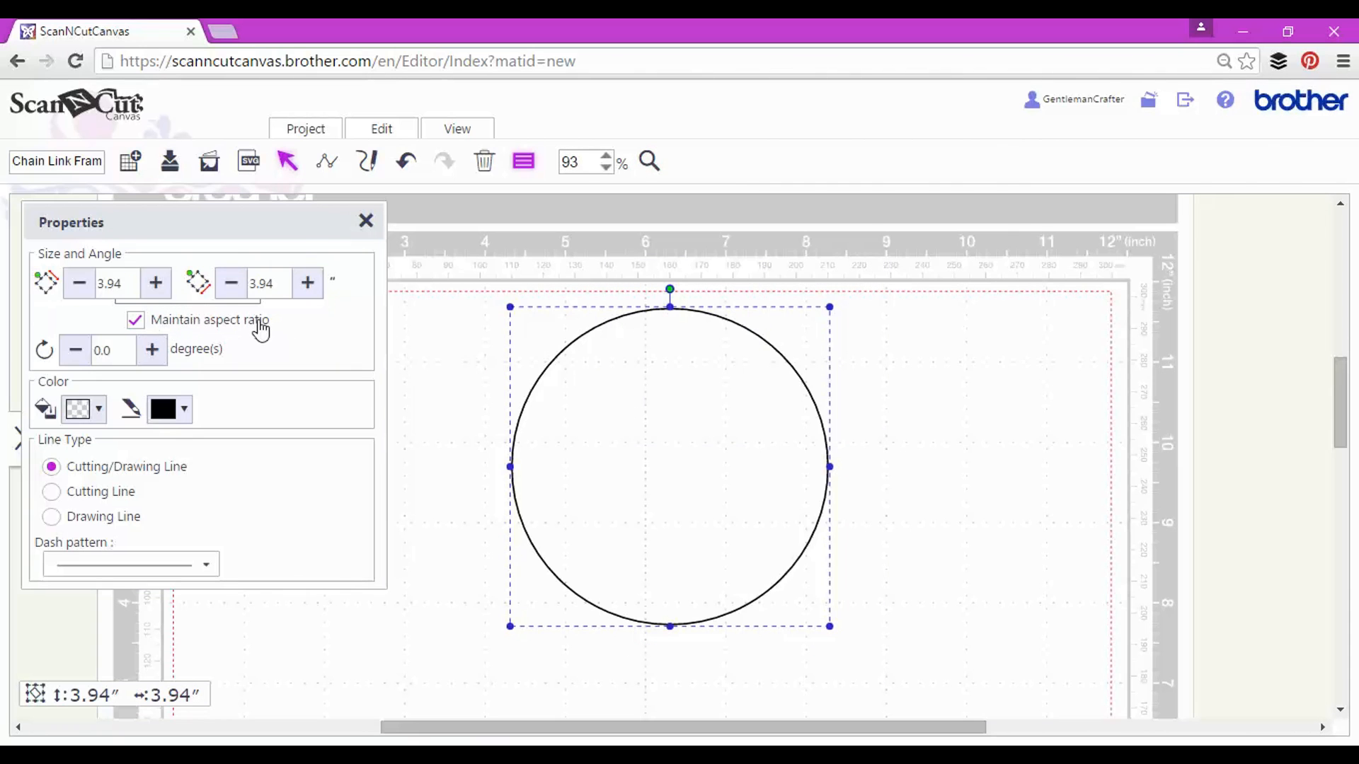
left_click(109, 283)
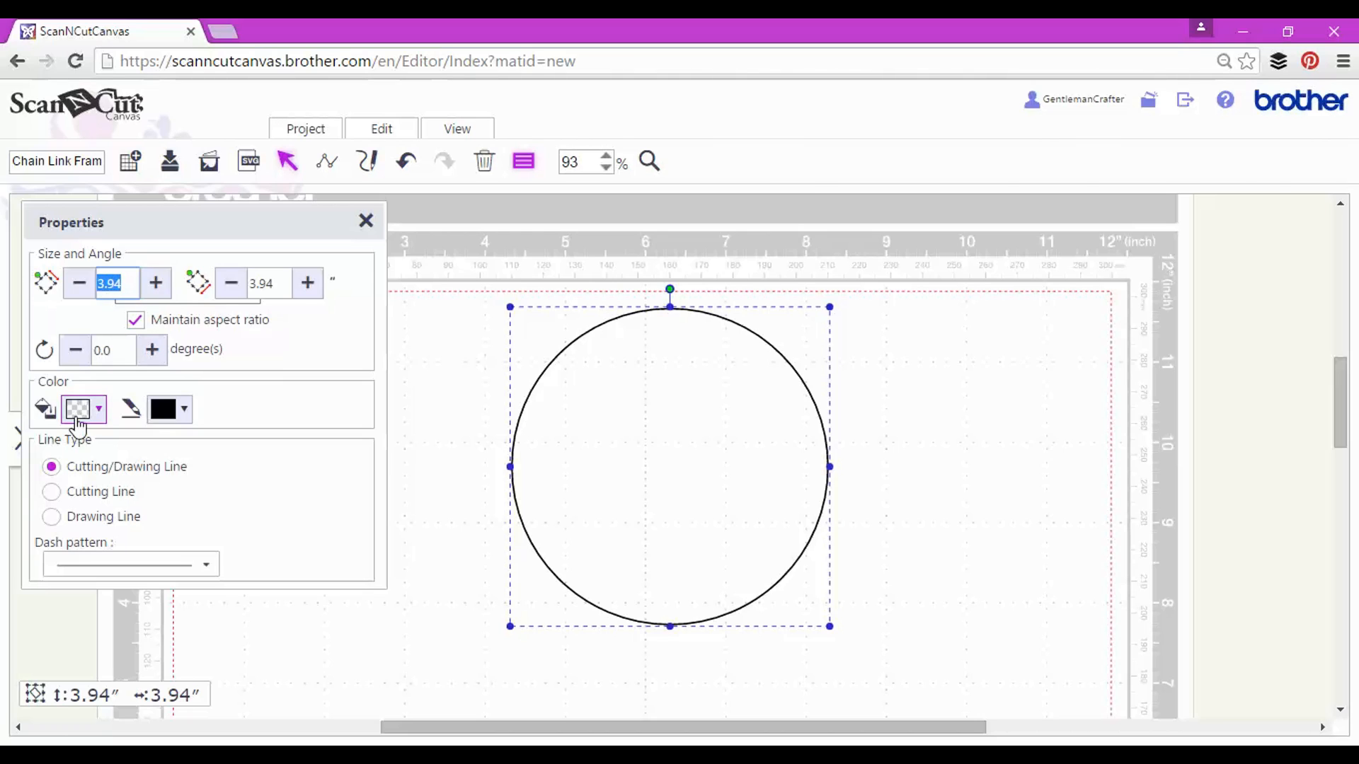
type("1.25")
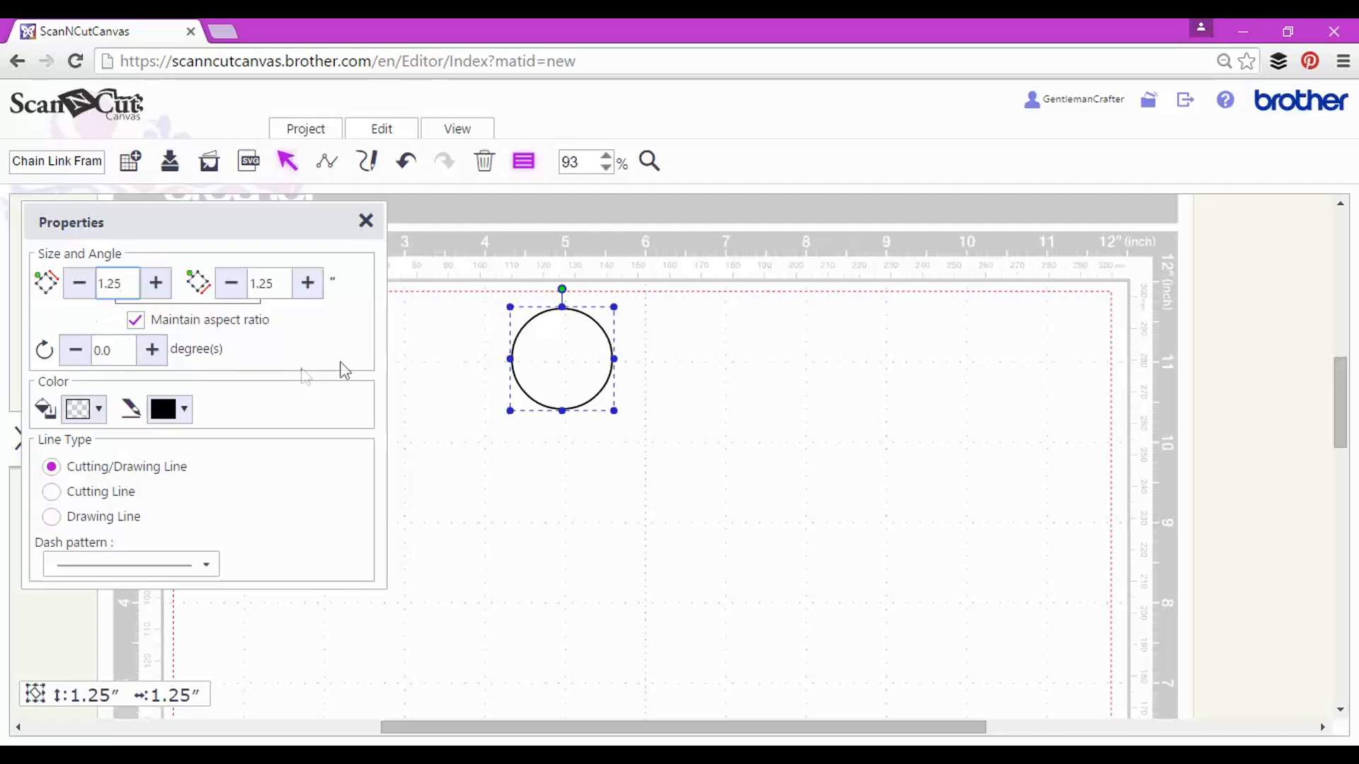
Step: Duplicate the circle, shrink the copy to 1.00 inch and center-align both into a ring
left_click(381, 128)
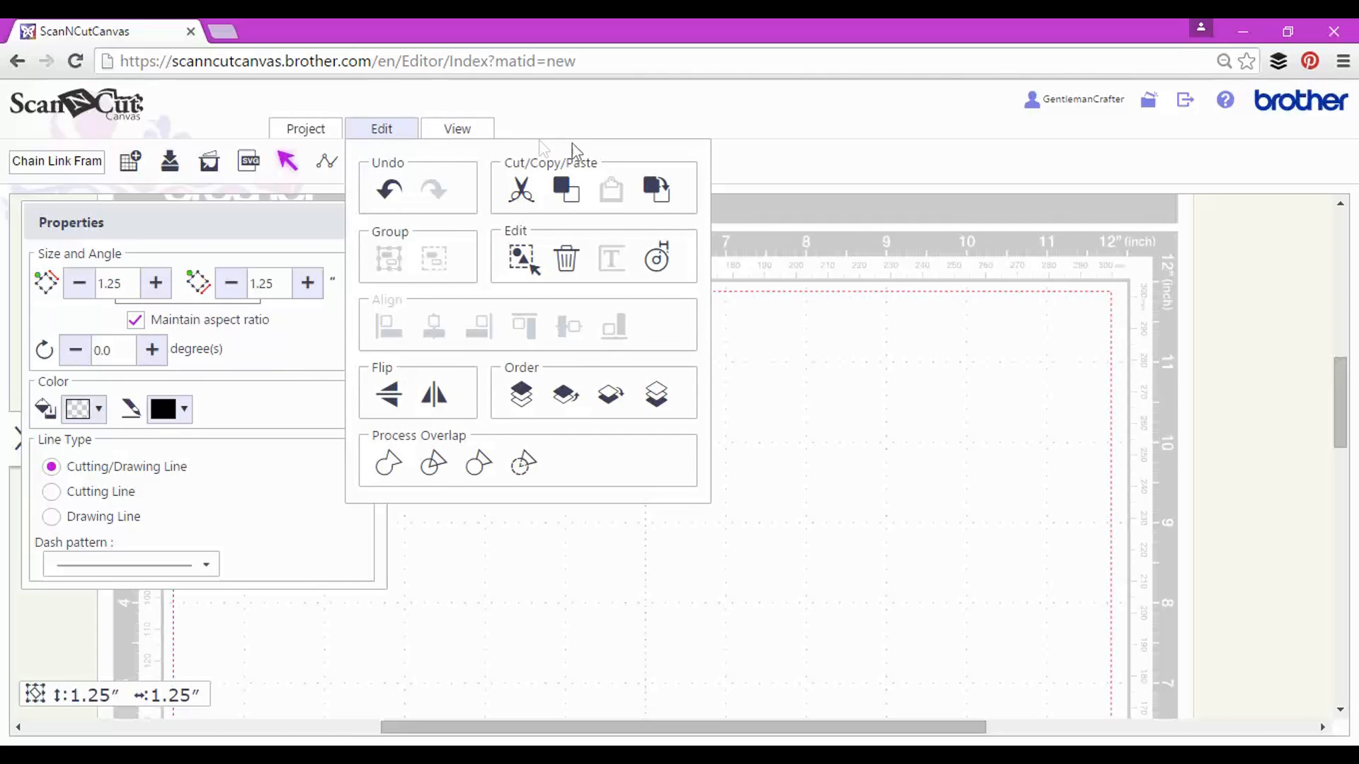
mouse_move(656, 188)
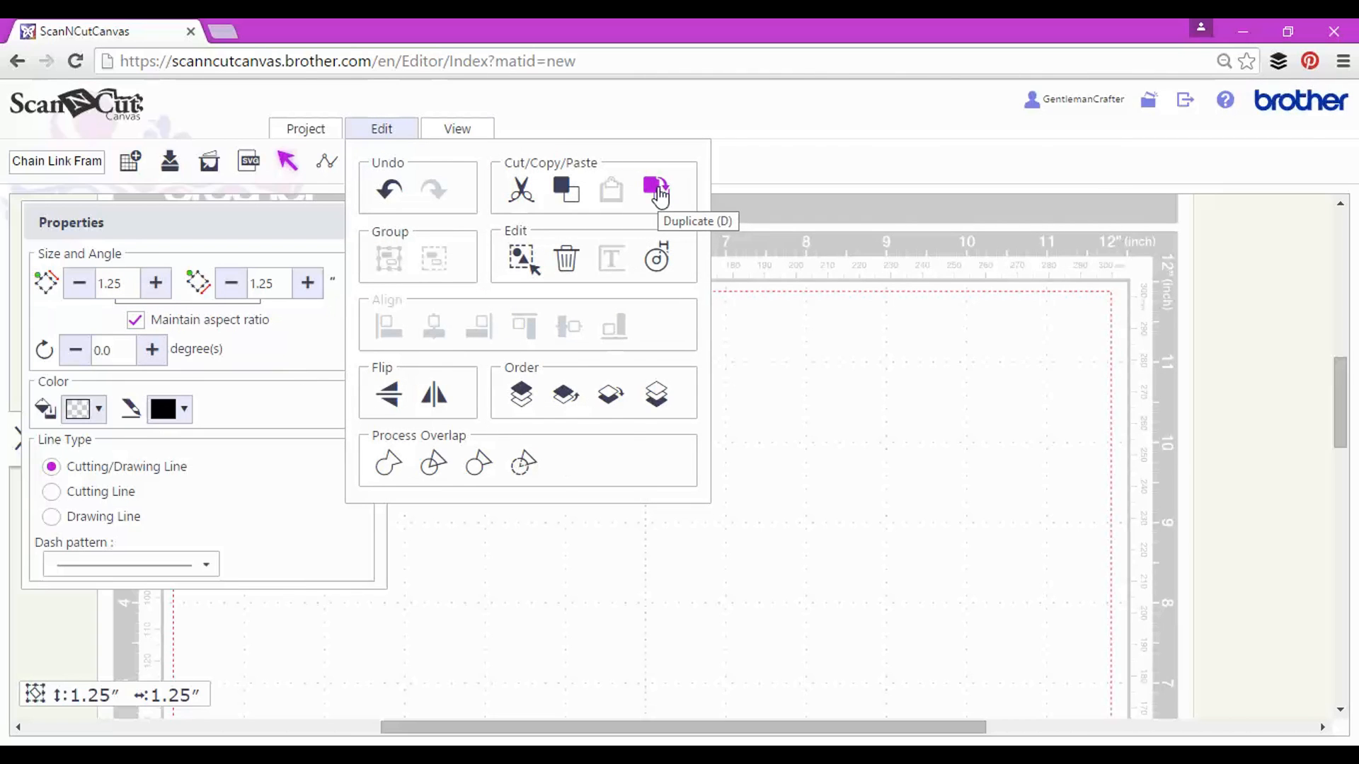
left_click(655, 189)
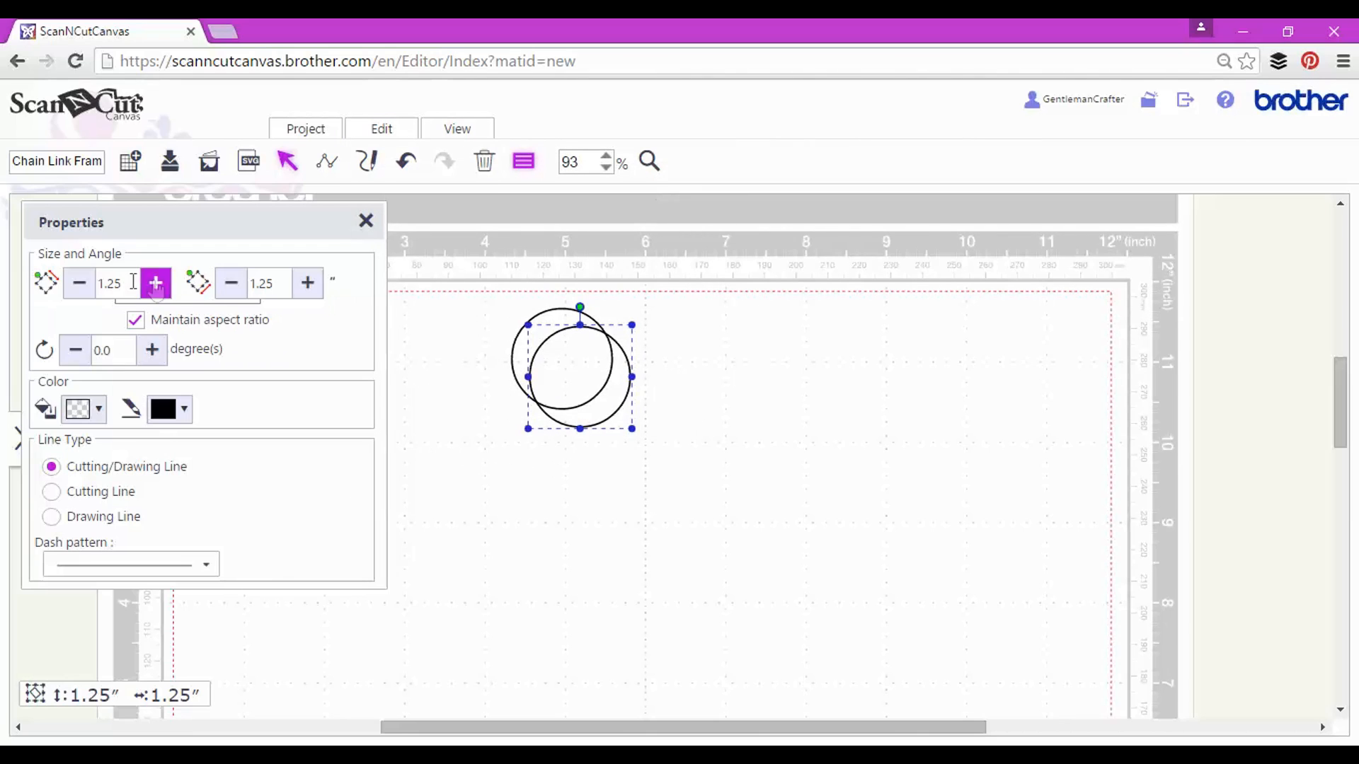
left_click(80, 283)
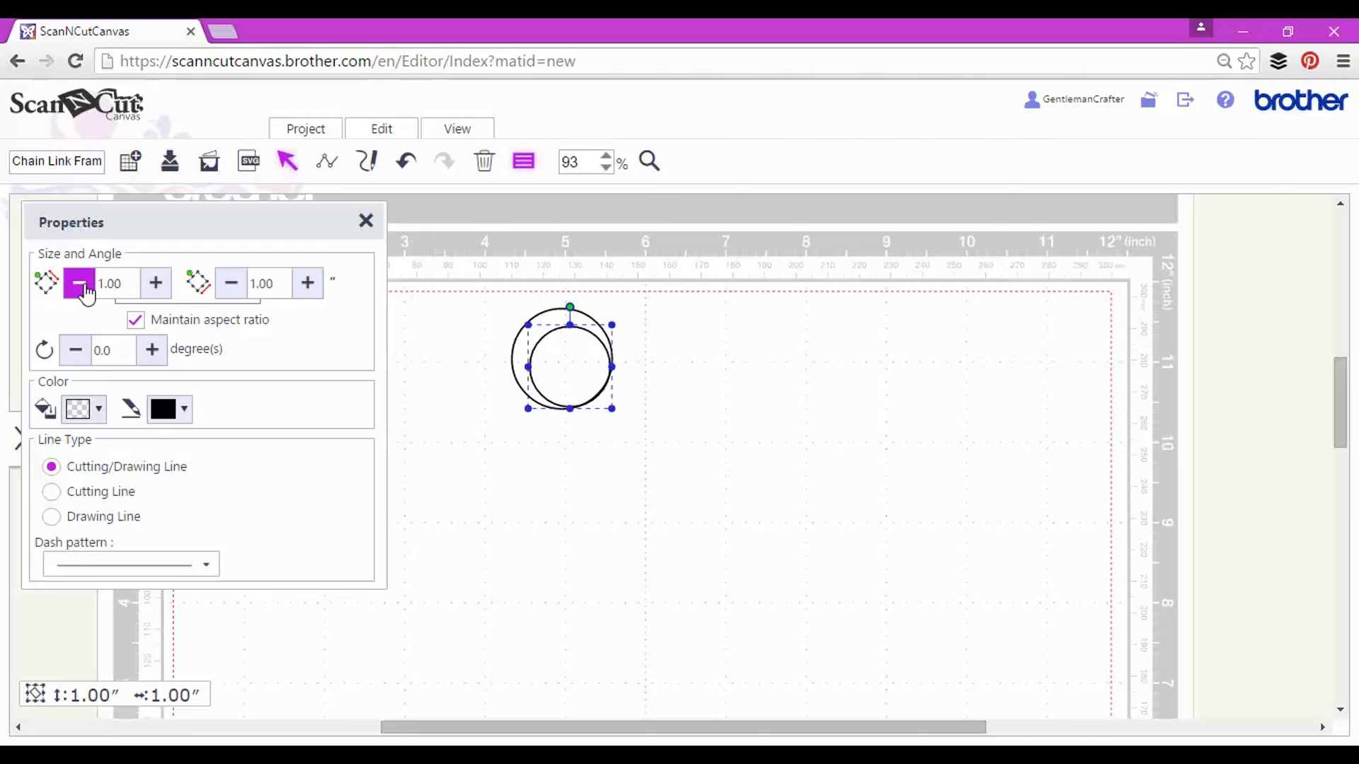
left_click(156, 283)
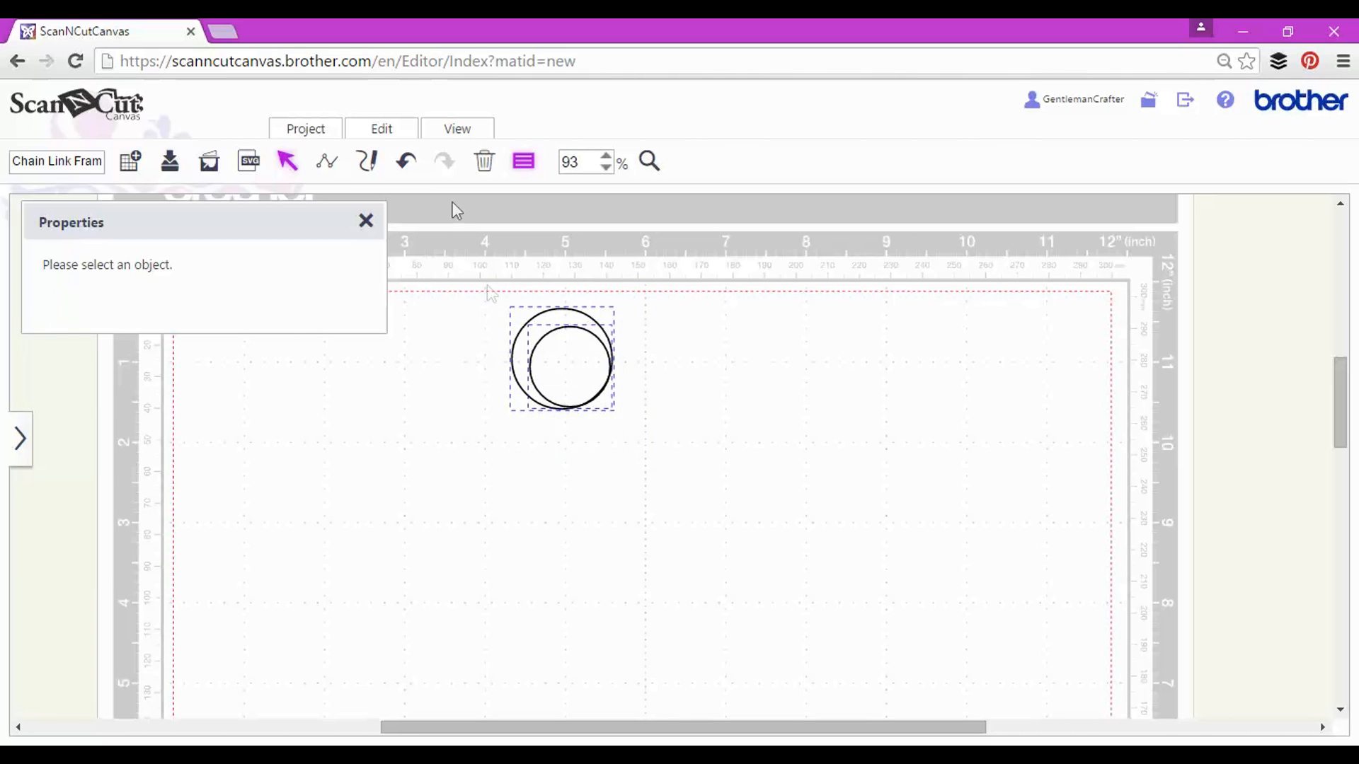
left_click(381, 129)
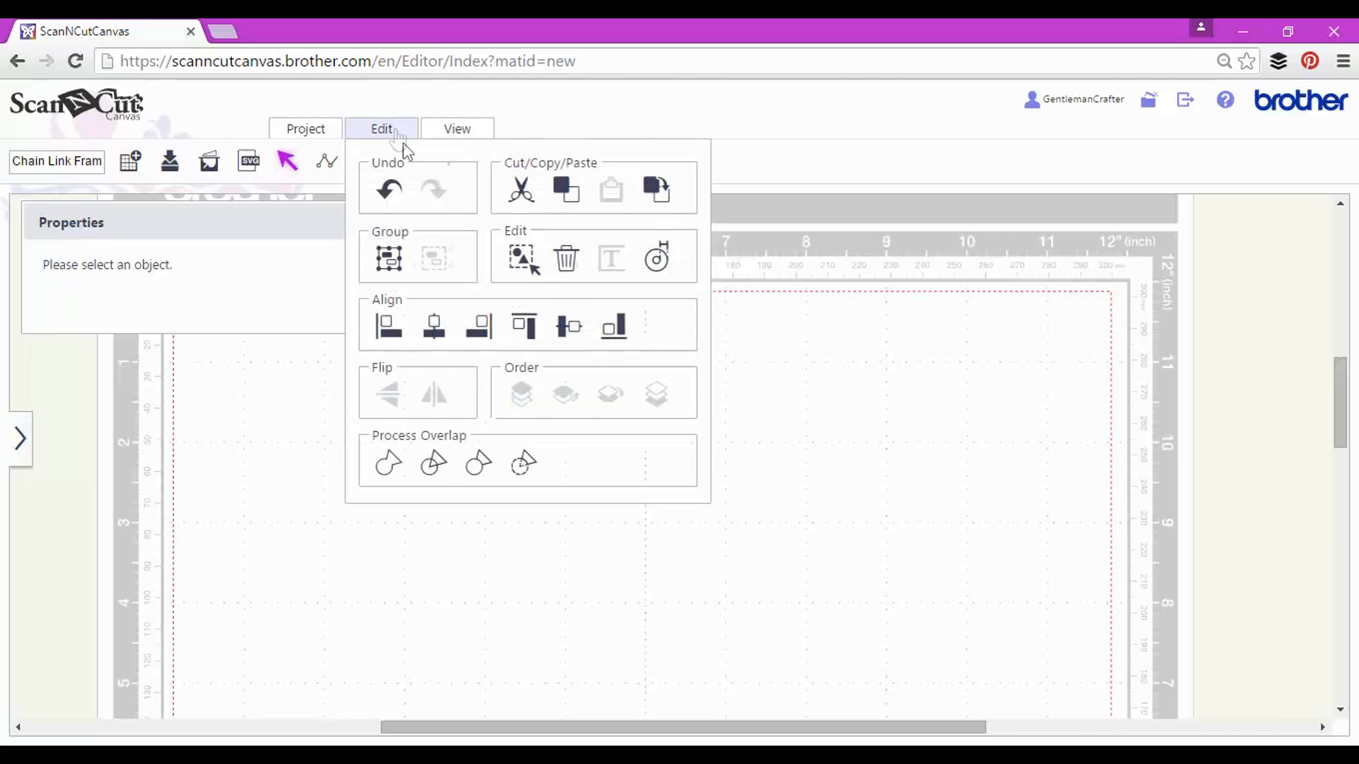
left_click(381, 129)
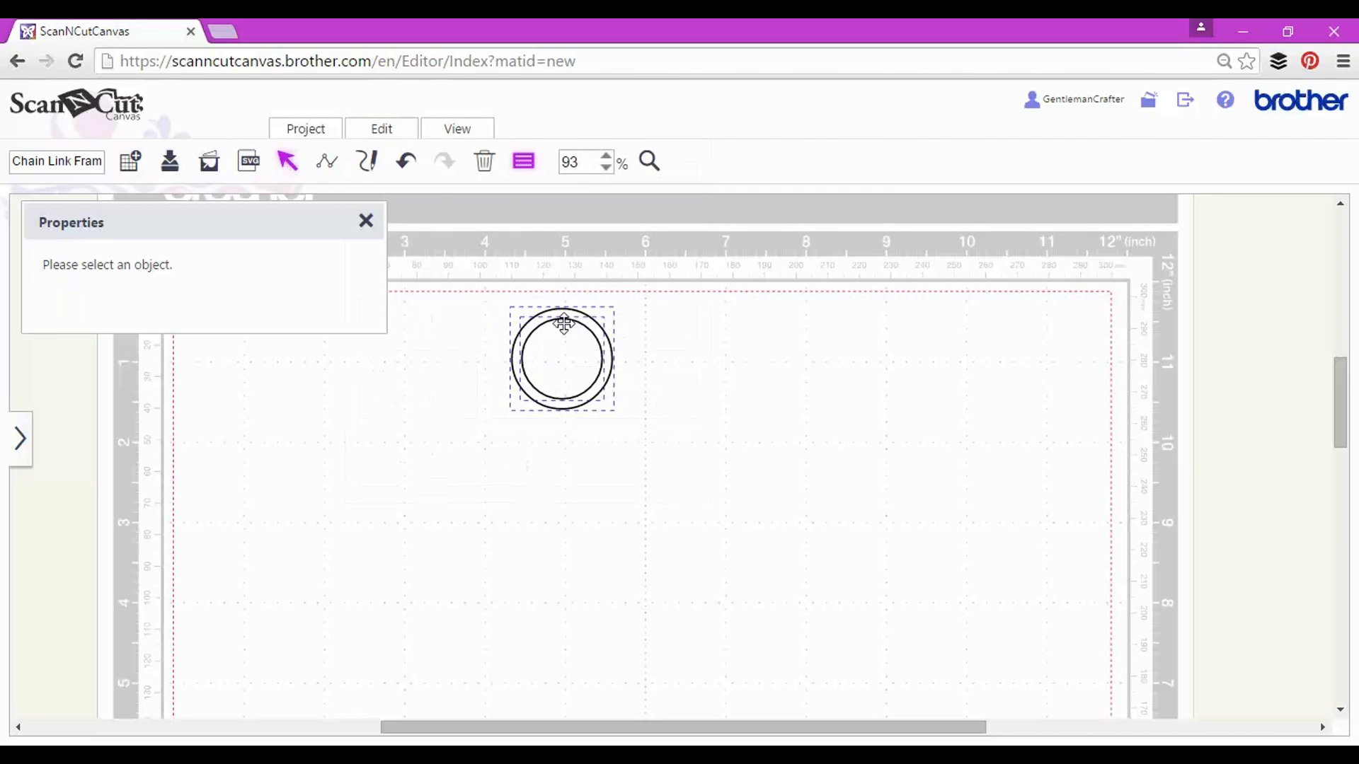
left_click(381, 129)
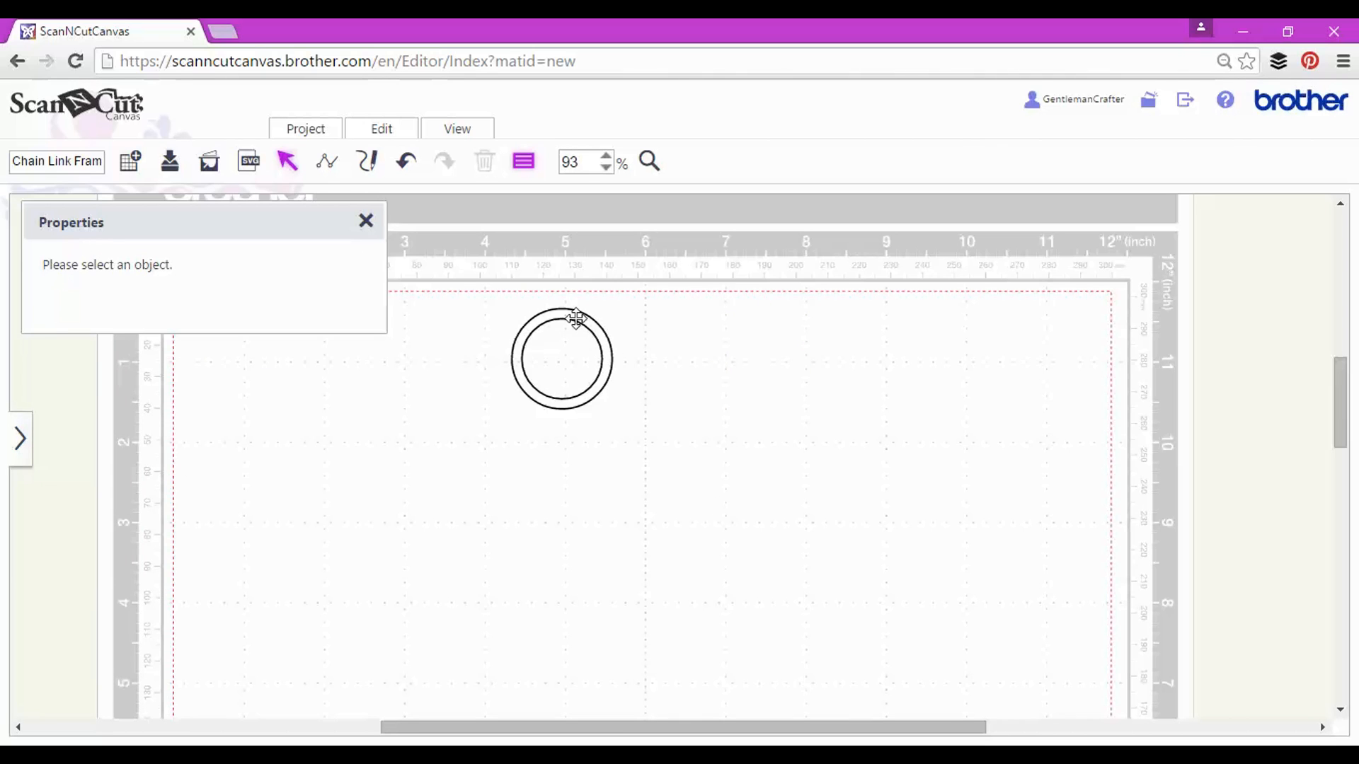
Step: Duplicate the two-circle ring and drag the copy straight down below the original
left_click(562, 358)
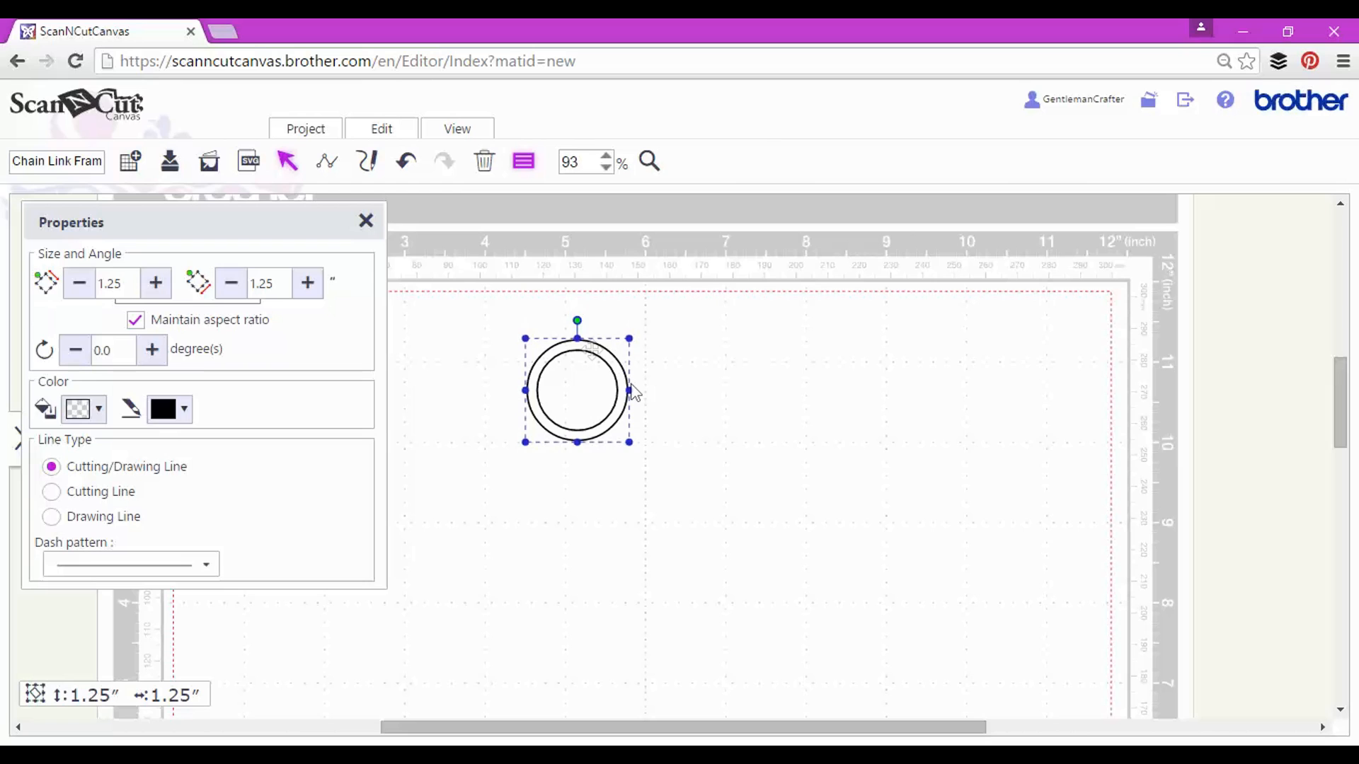
mouse_move(701, 450)
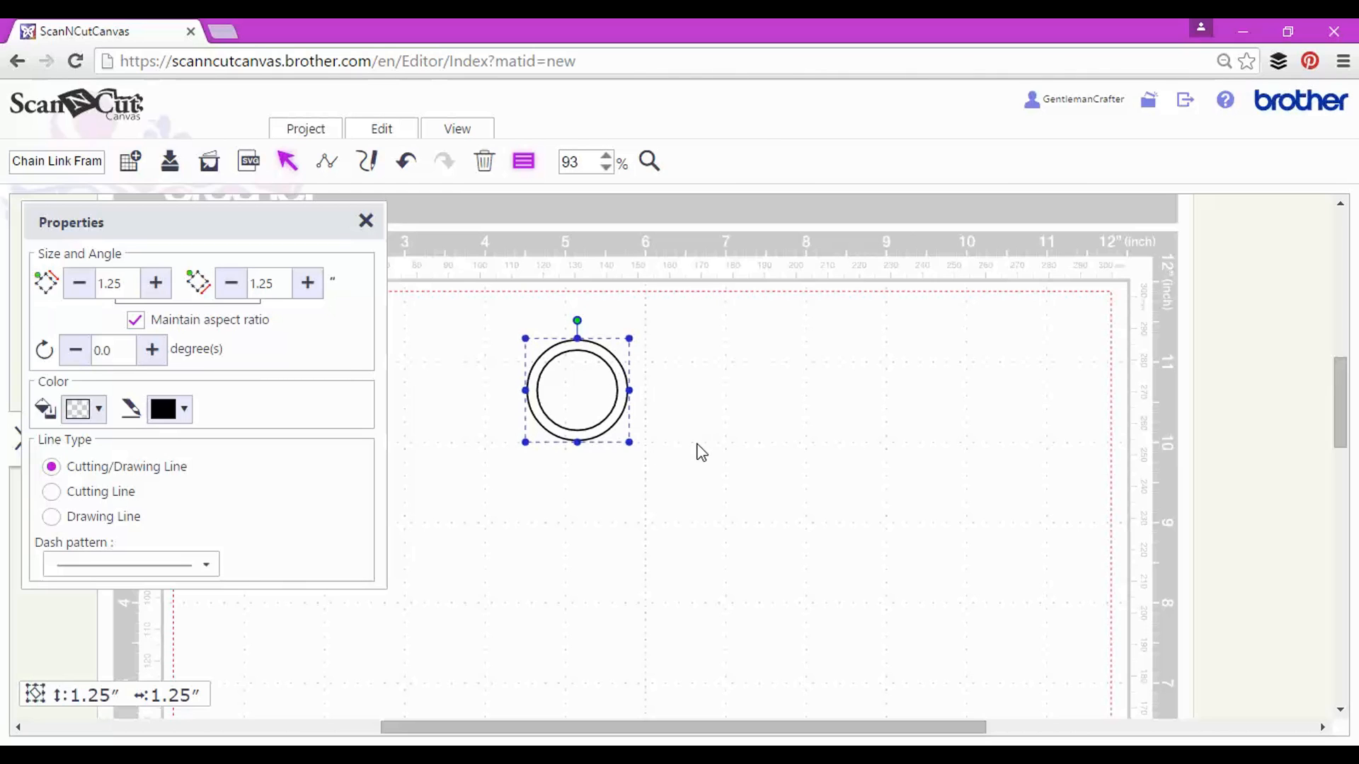
left_click(381, 129)
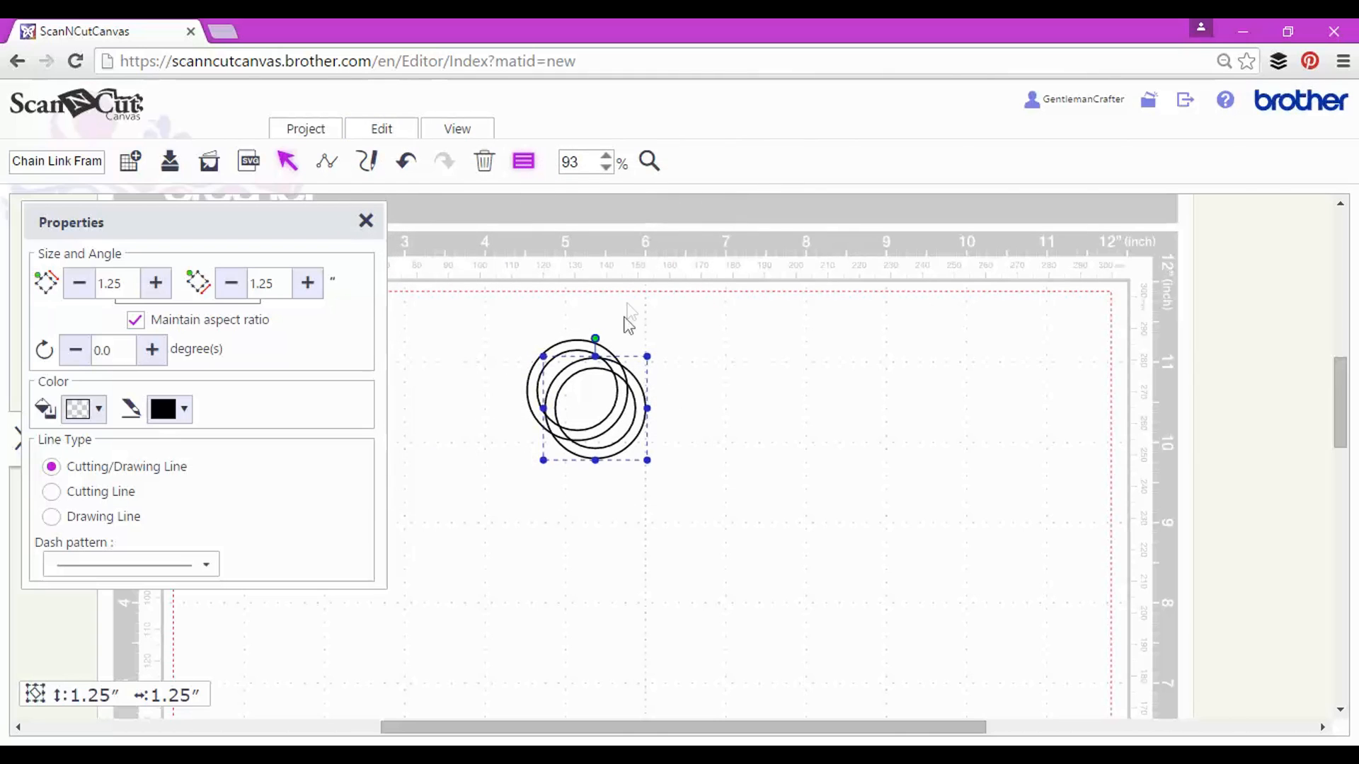
left_click_drag(589, 404, 580, 515)
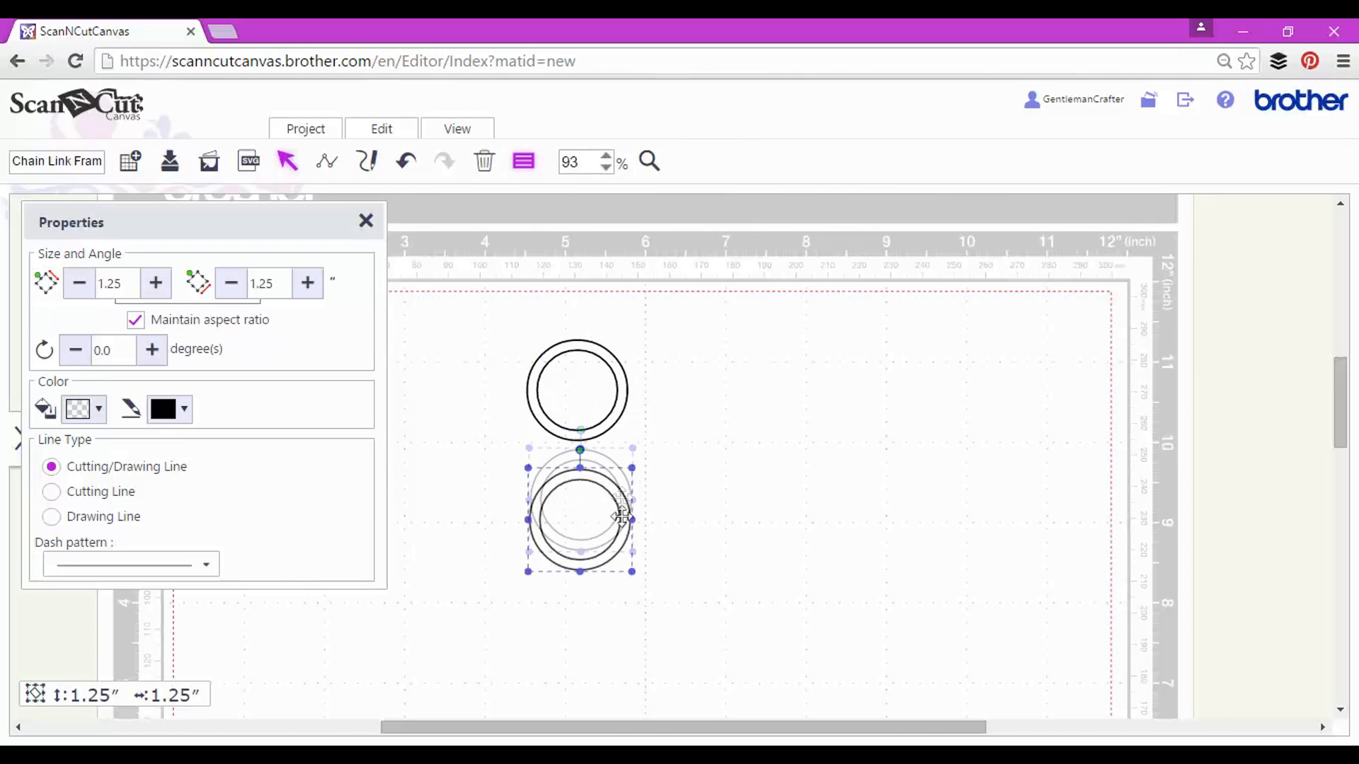
left_click_drag(579, 511, 576, 654)
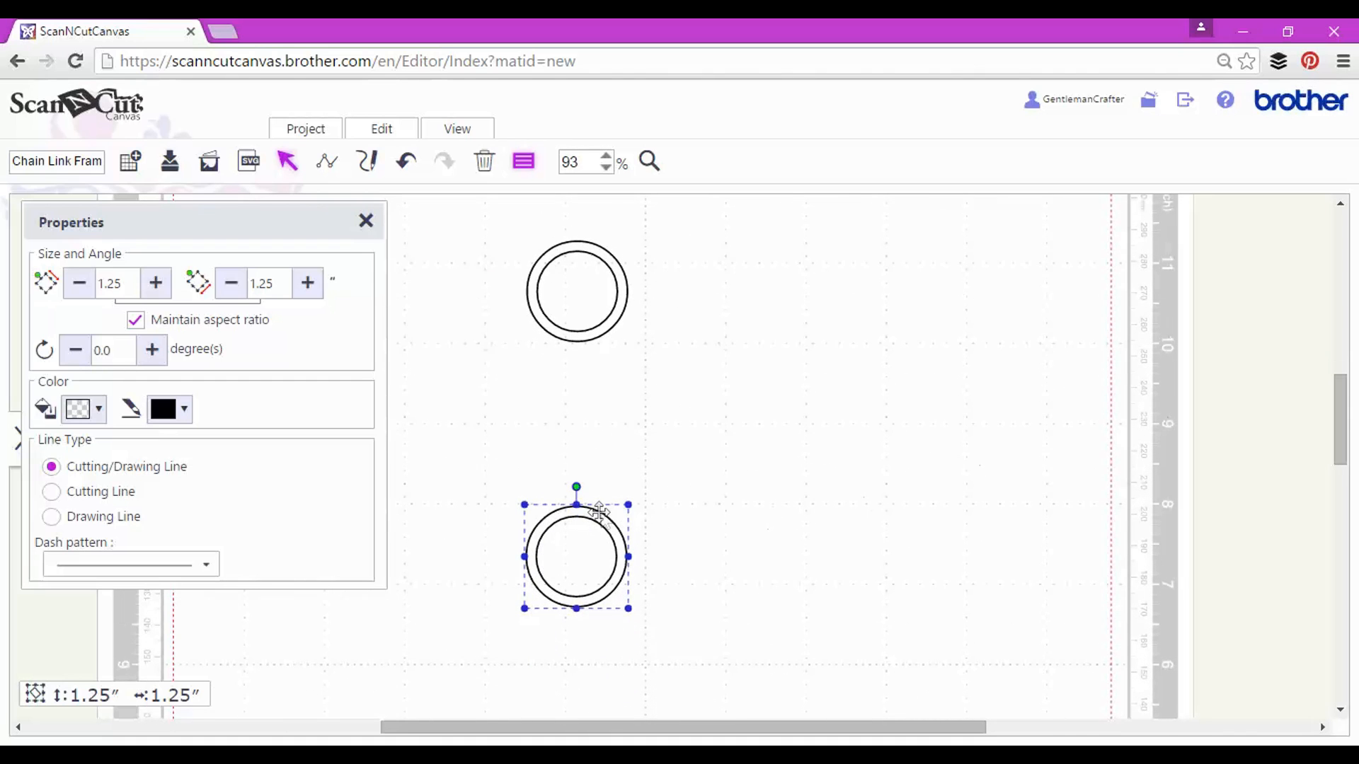
mouse_move(654, 511)
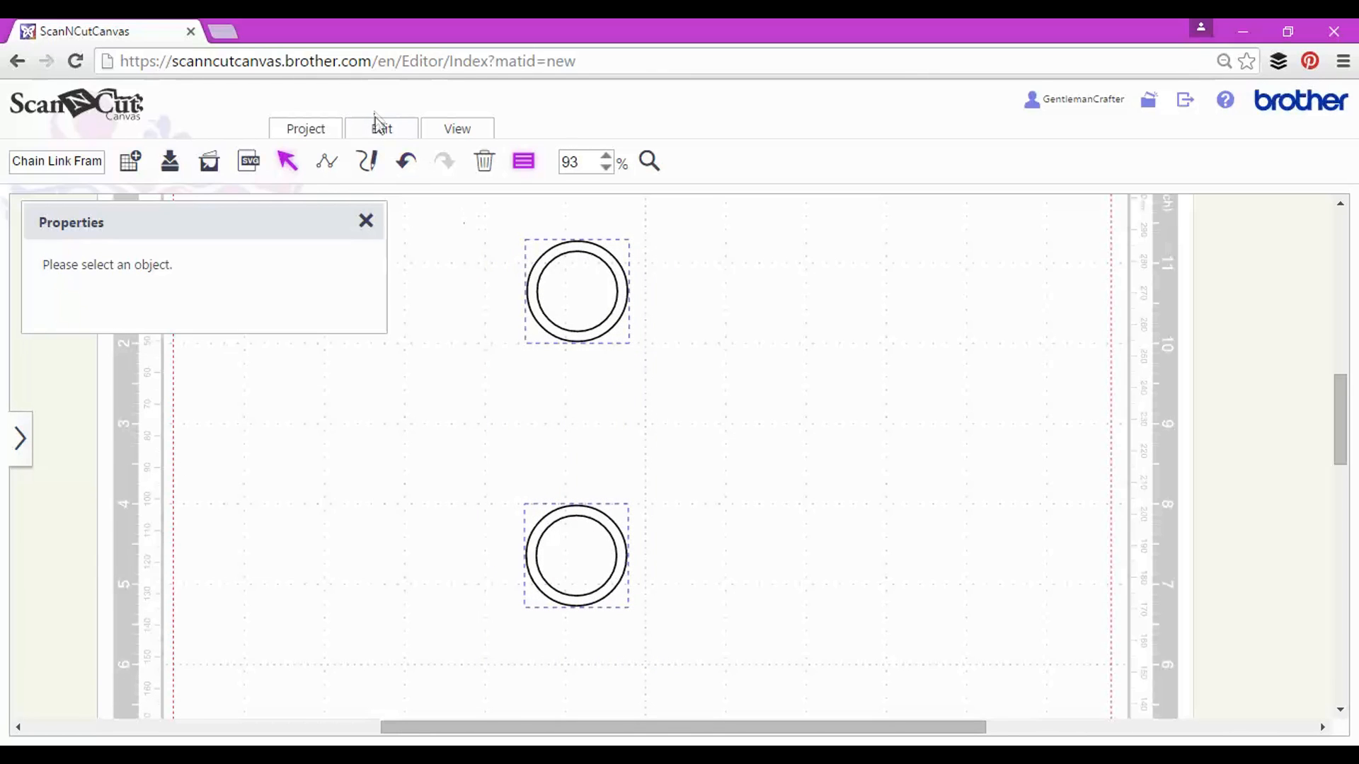
Step: Group the two rings into one pair and duplicate the pair four times into a stack
left_click(381, 129)
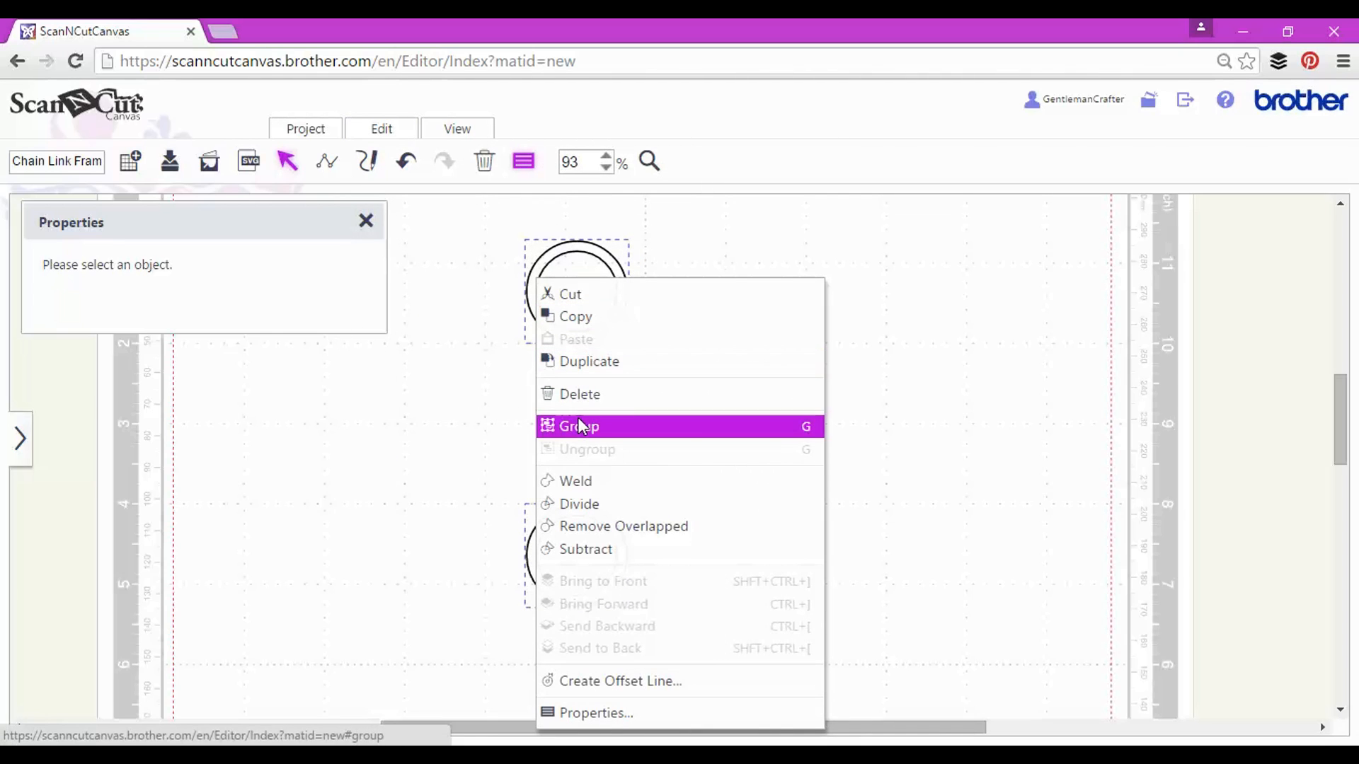
left_click(579, 426)
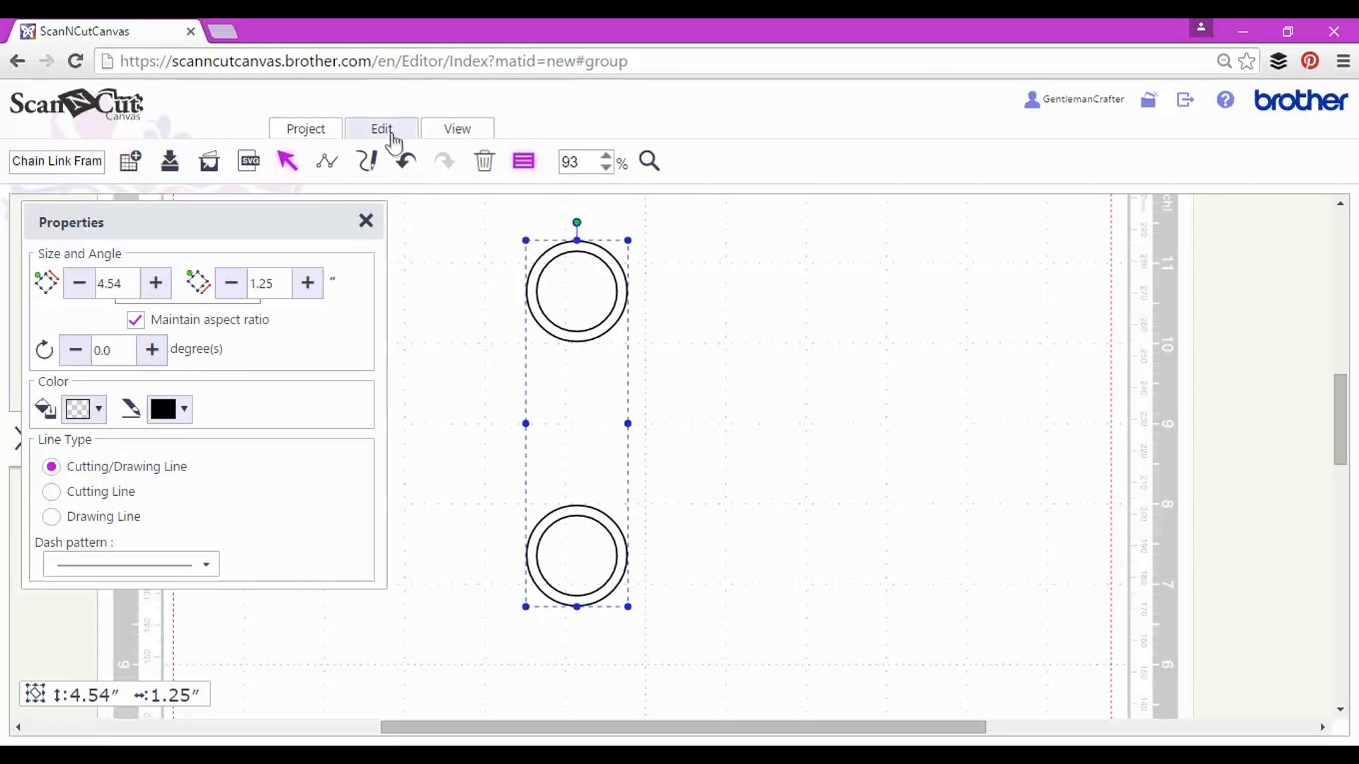
left_click(381, 128)
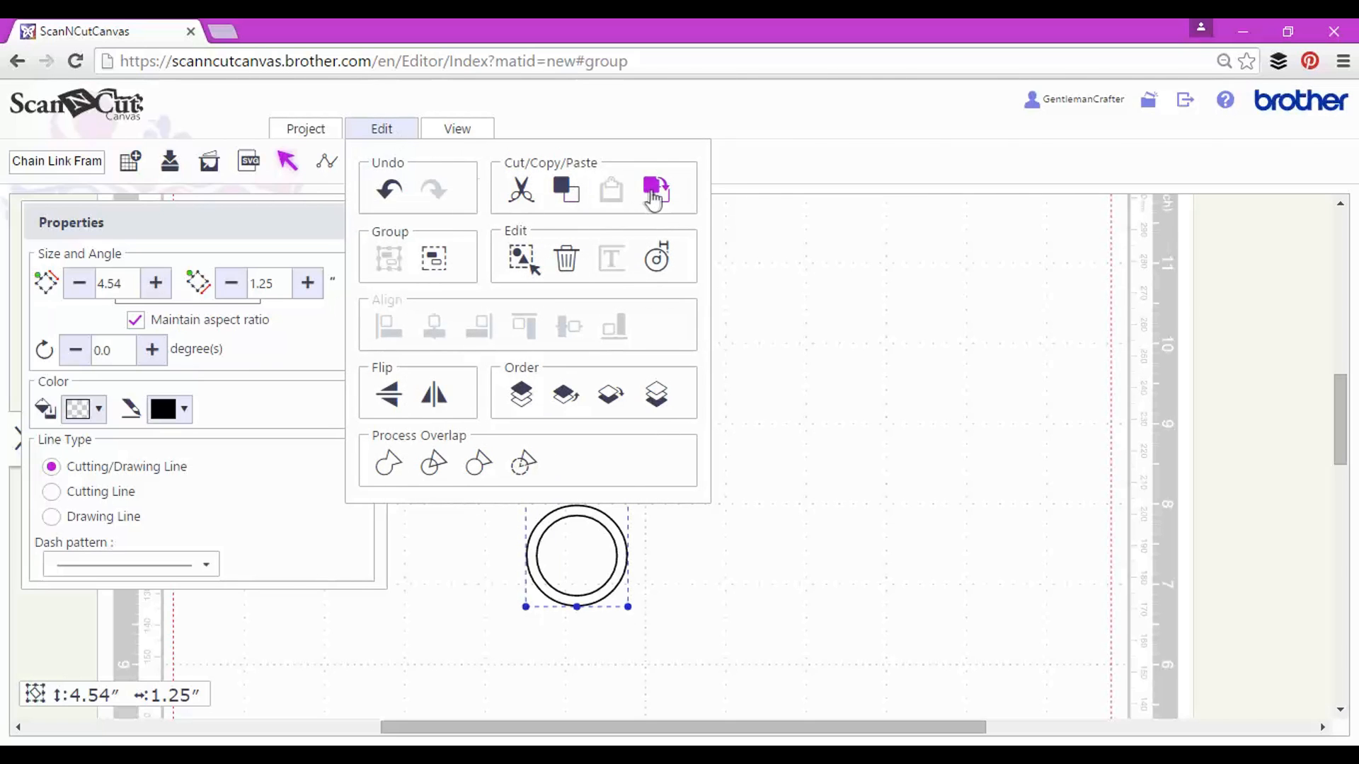
left_click(655, 188)
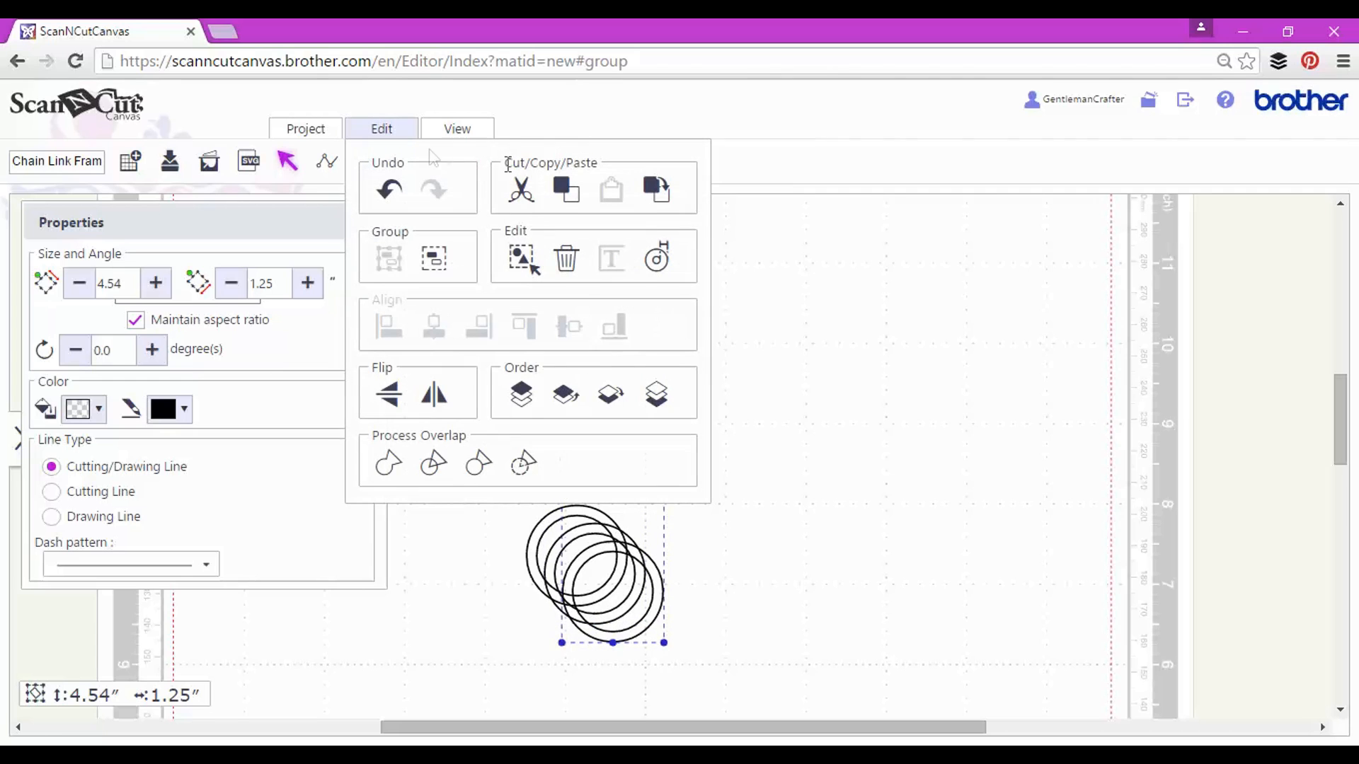
left_click(655, 188)
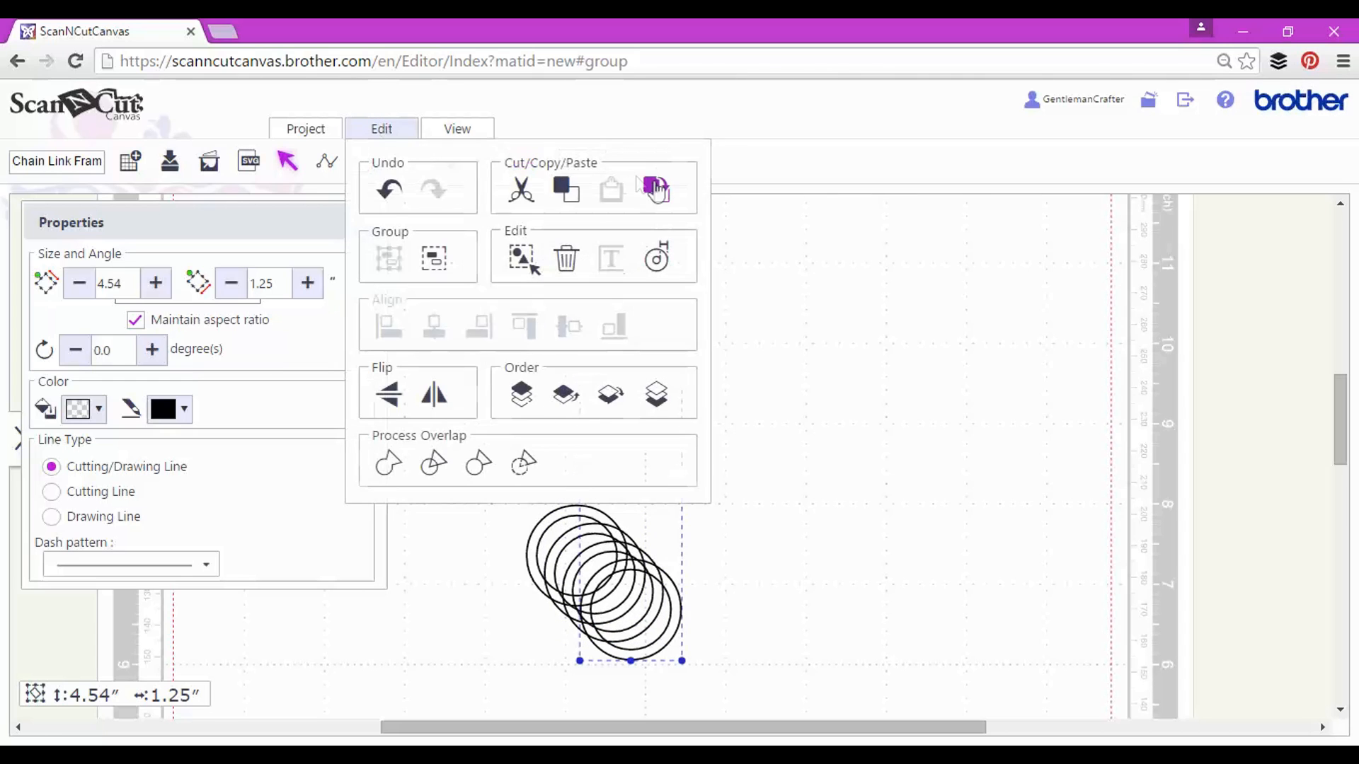
left_click(655, 188)
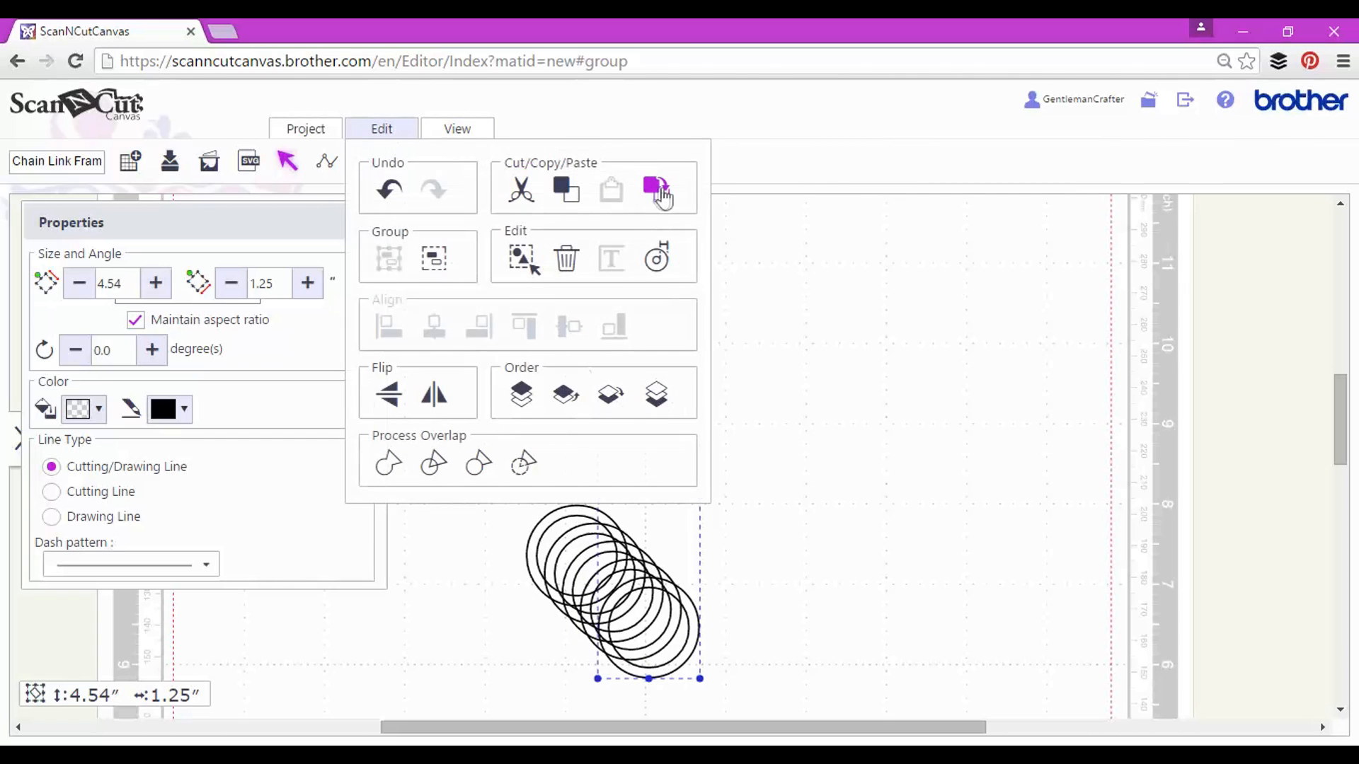
left_click(656, 188)
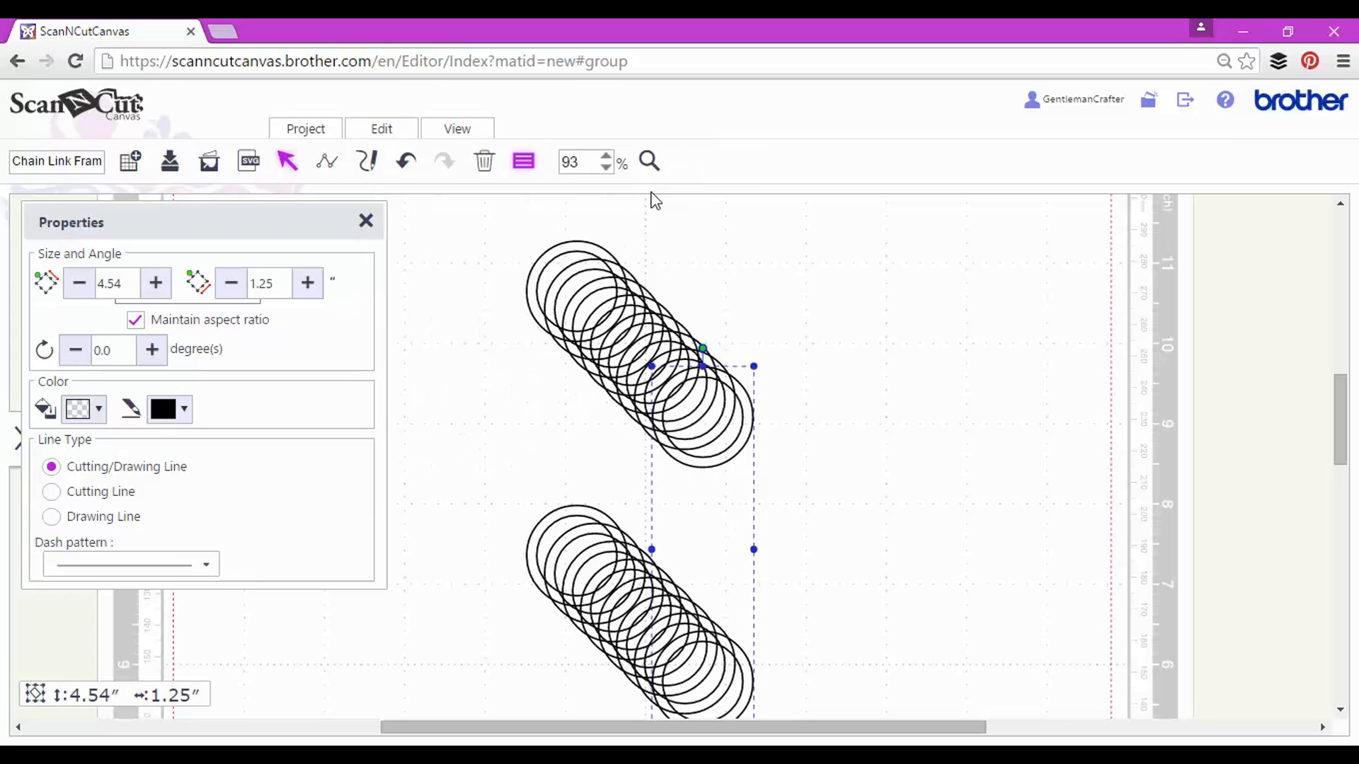
mouse_move(462, 215)
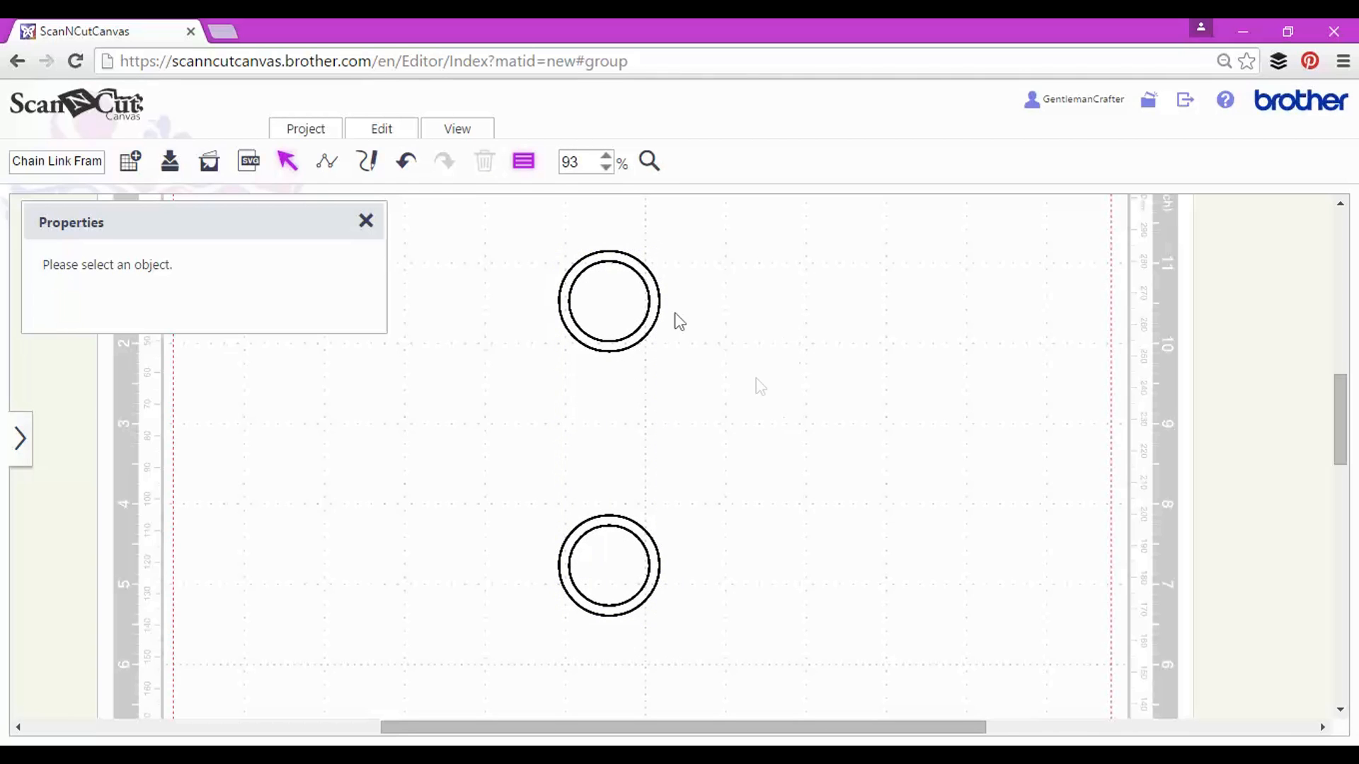
Step: Rotate the stacked pairs to 112.5, 90, 67.5, 45 and 22.5 degrees, closing the chain
left_click(609, 302)
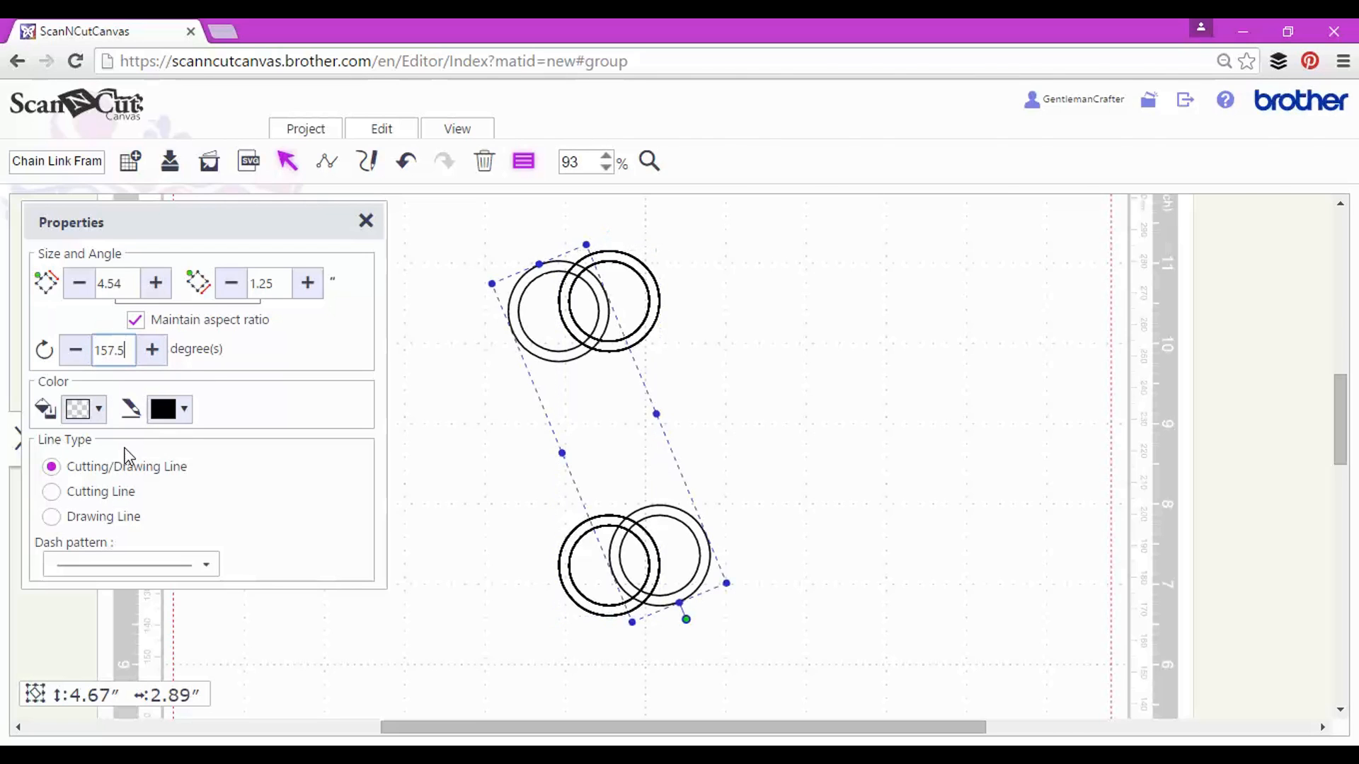
type("0.0")
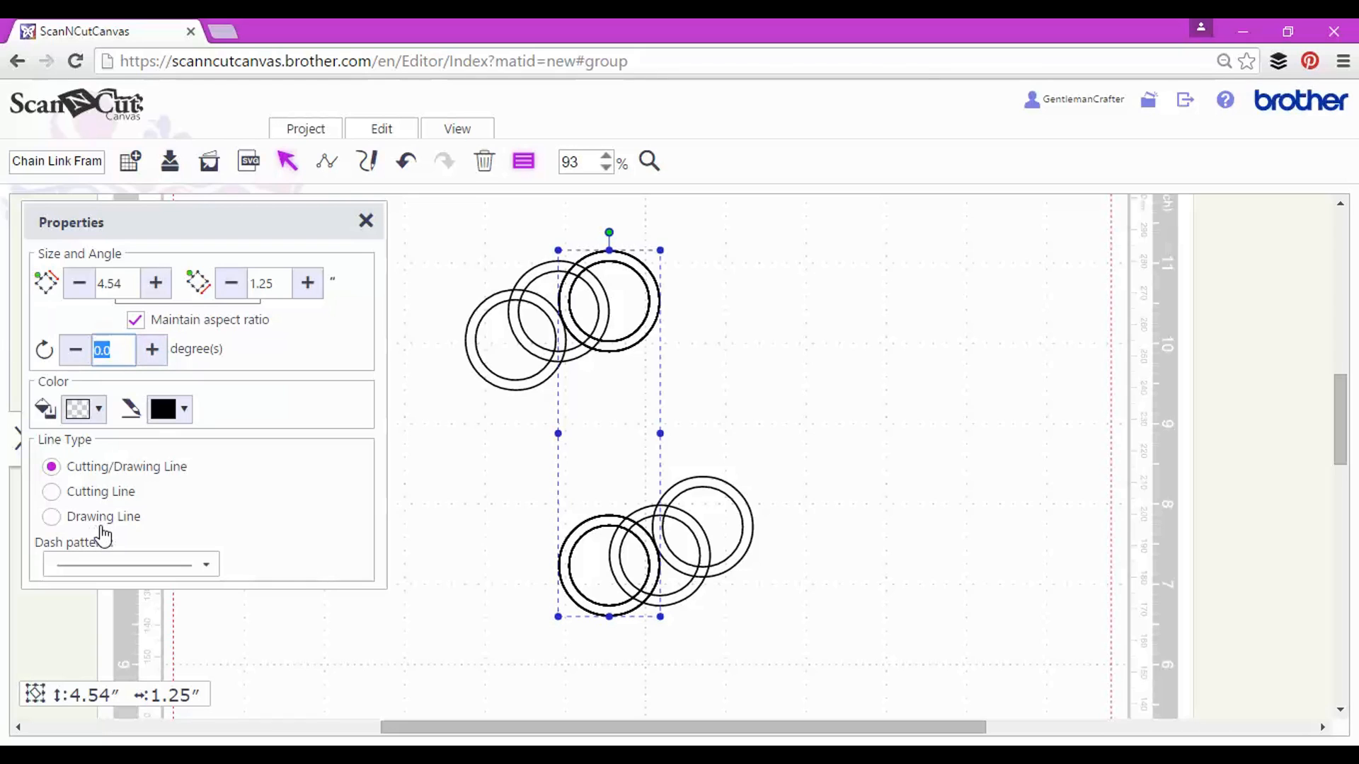
type("112.5")
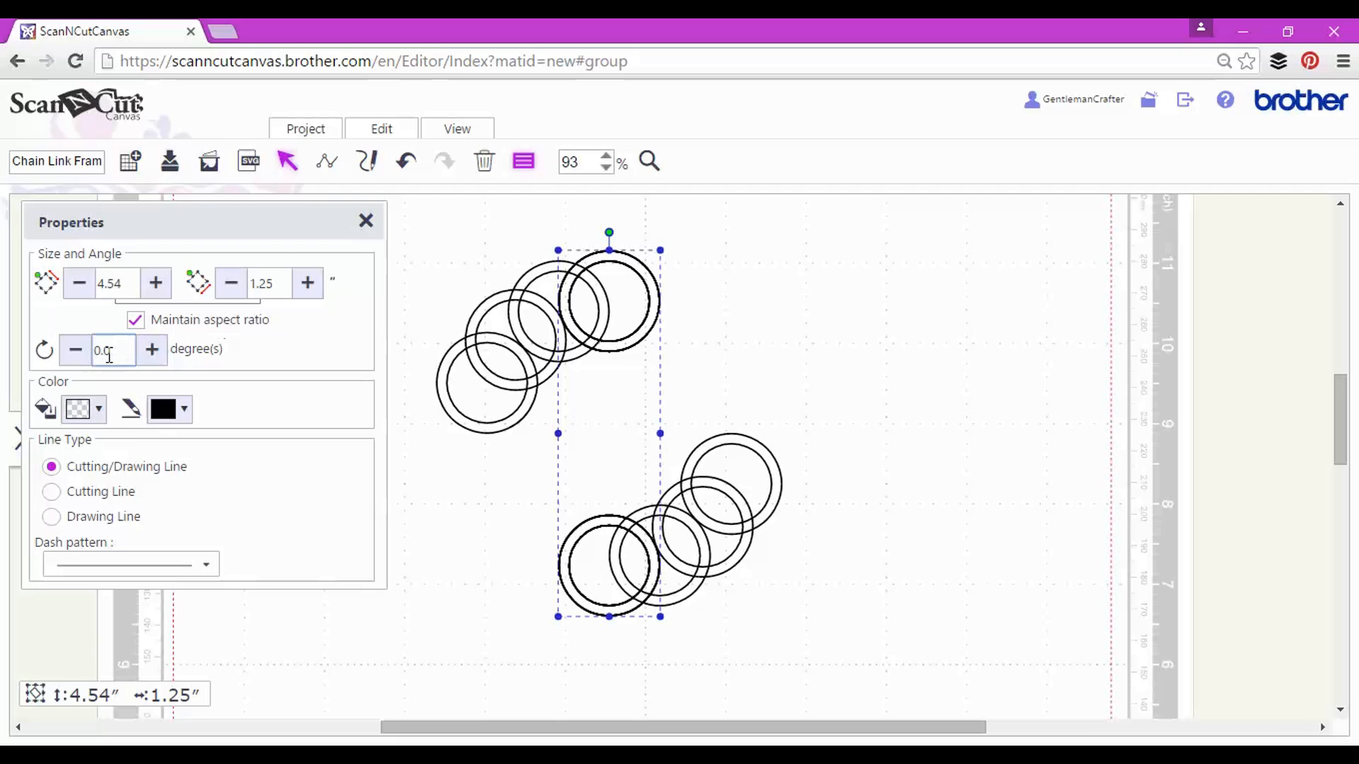
type("90")
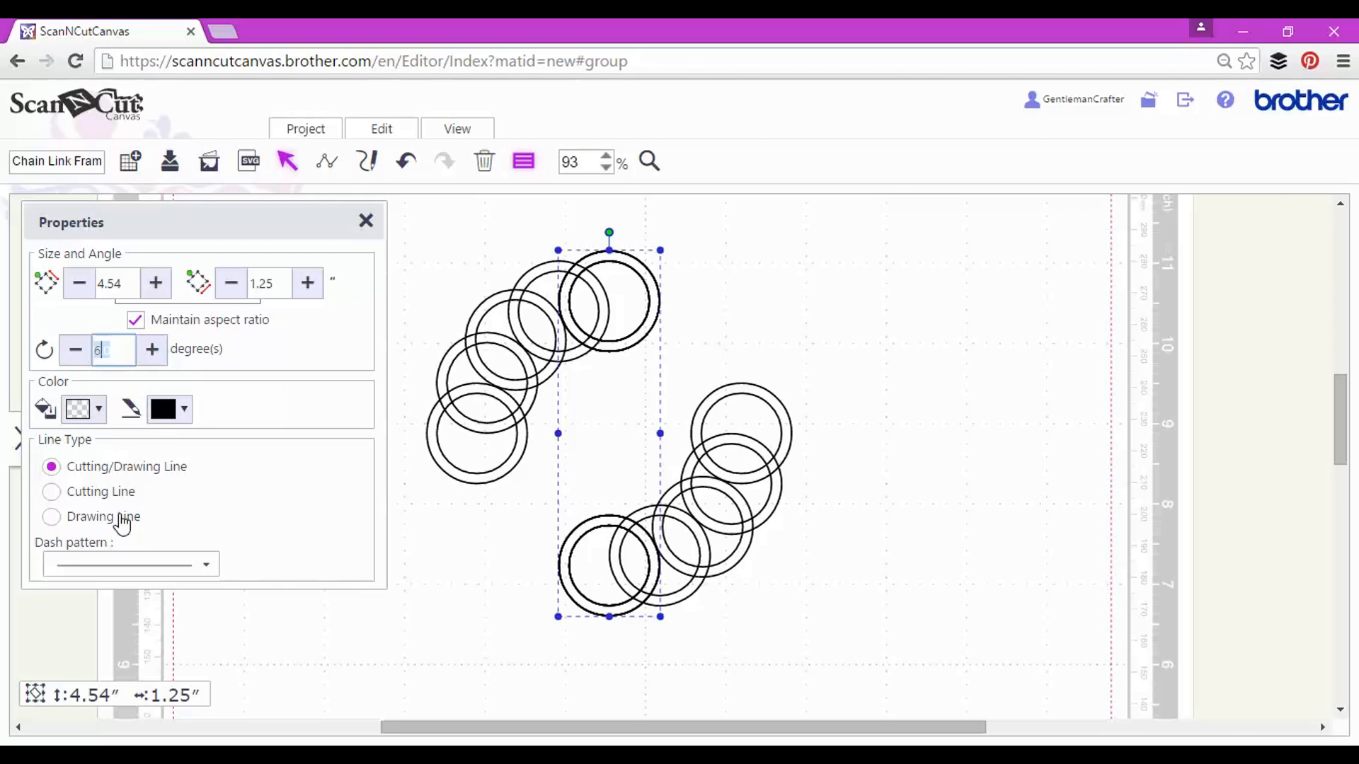
type("67.5")
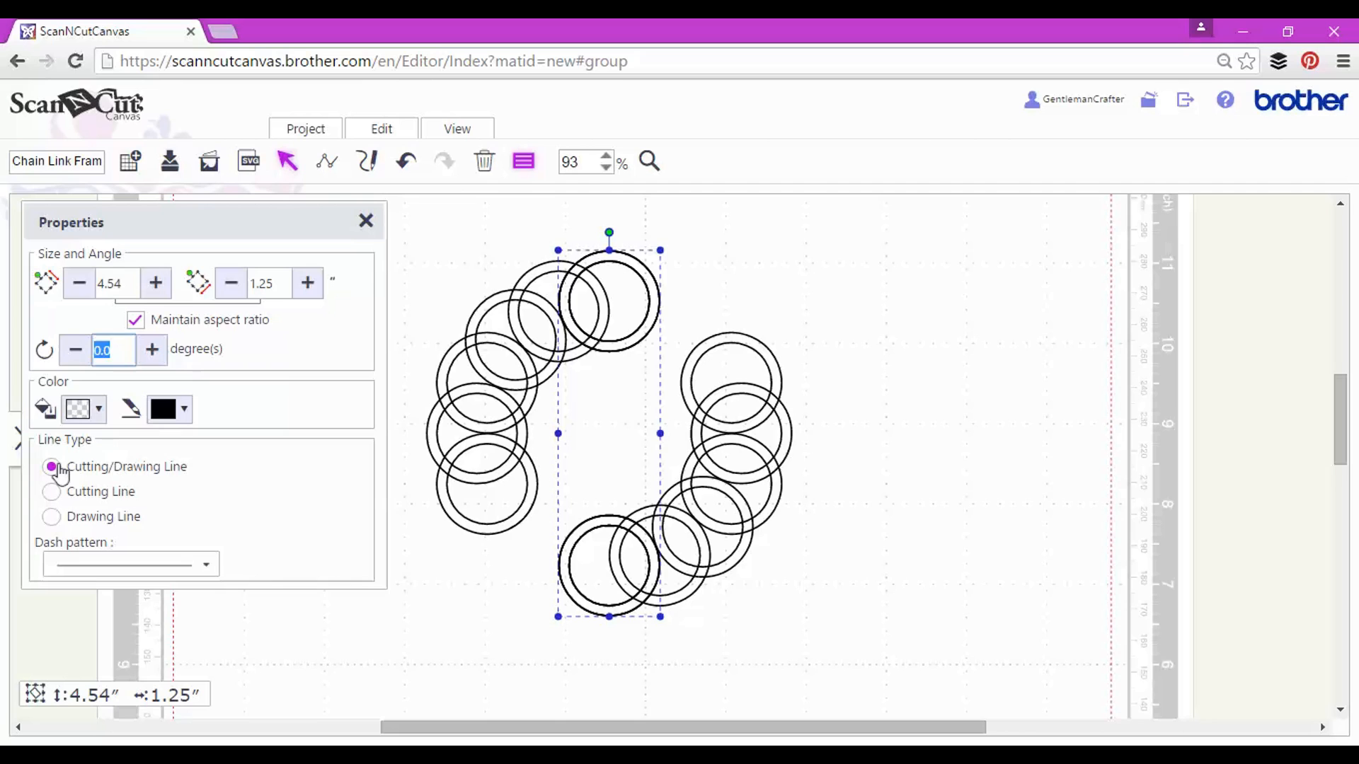
type("45.0")
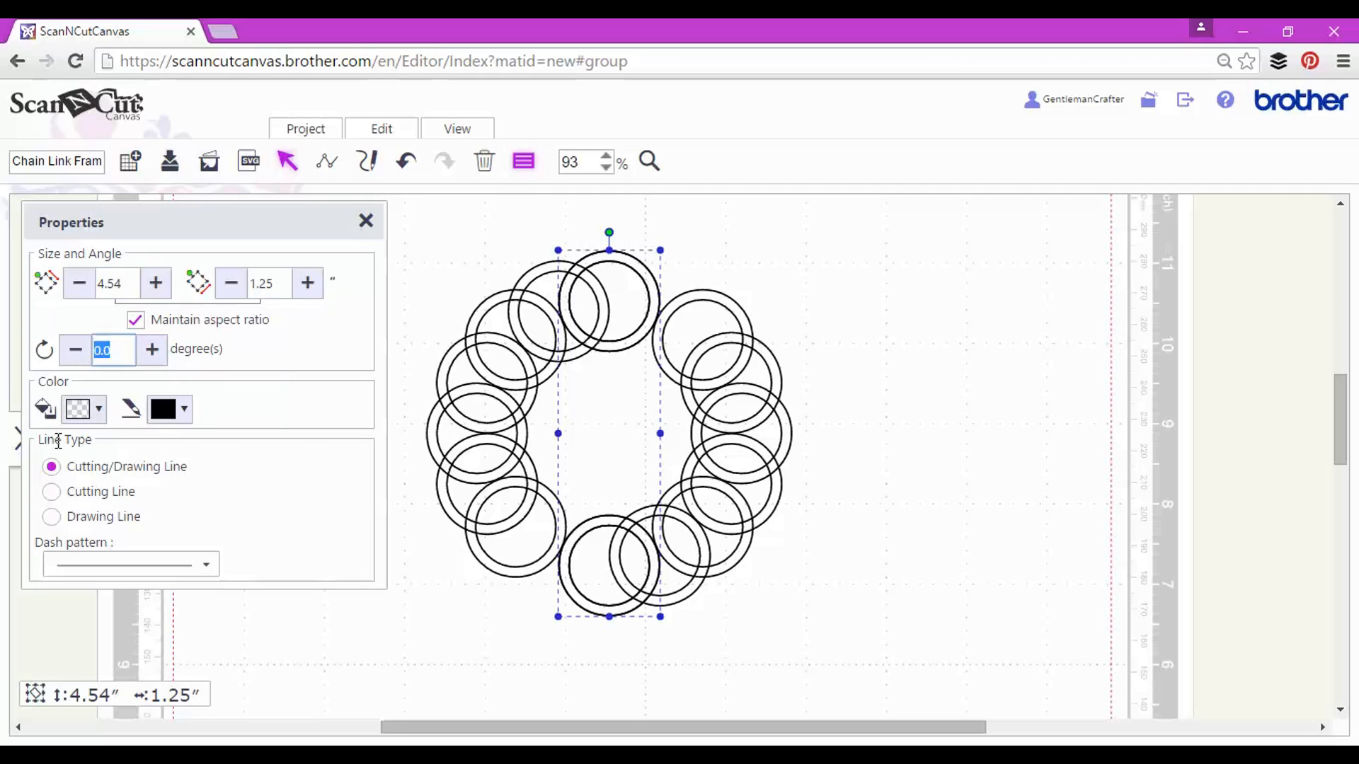
type("22.5")
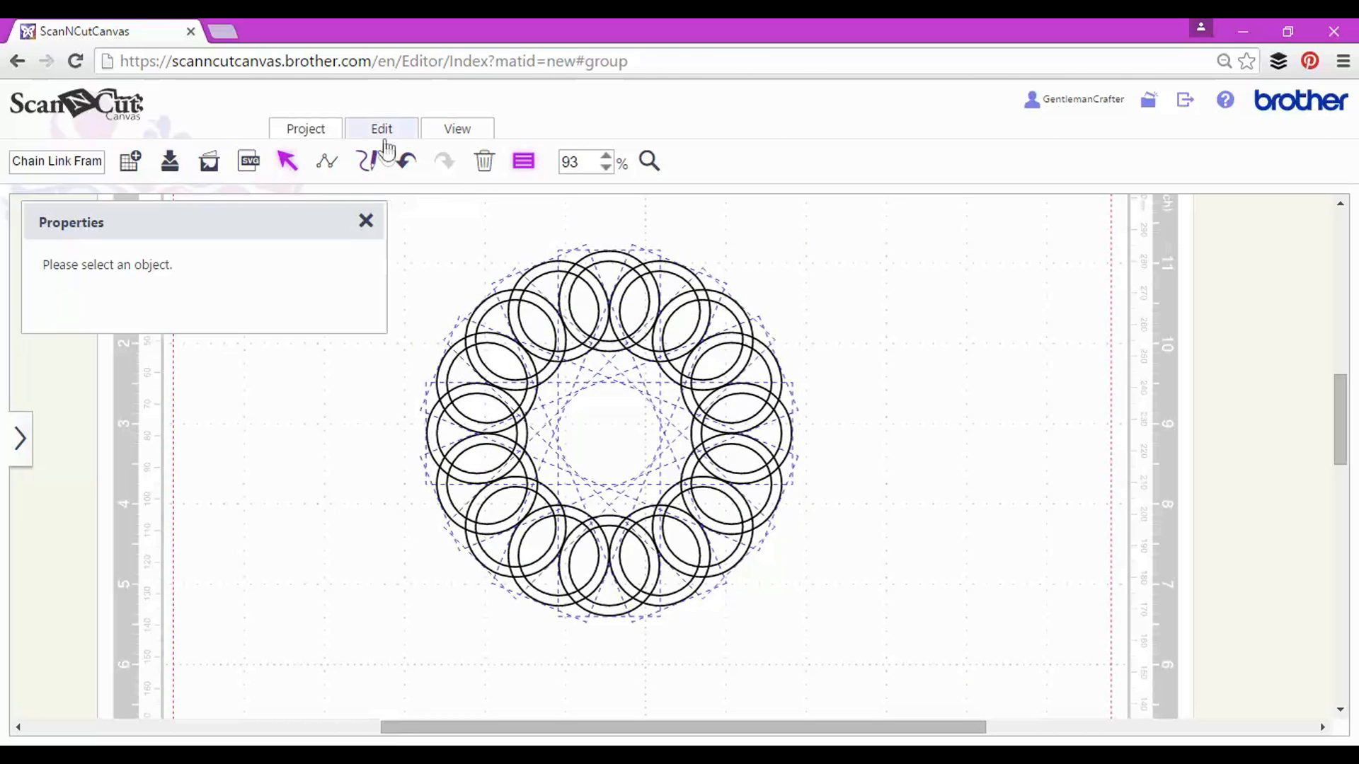
Step: Weld the overlapping rings into one 4.50 by 4.50 inch chain-link wreath outline
left_click(381, 129)
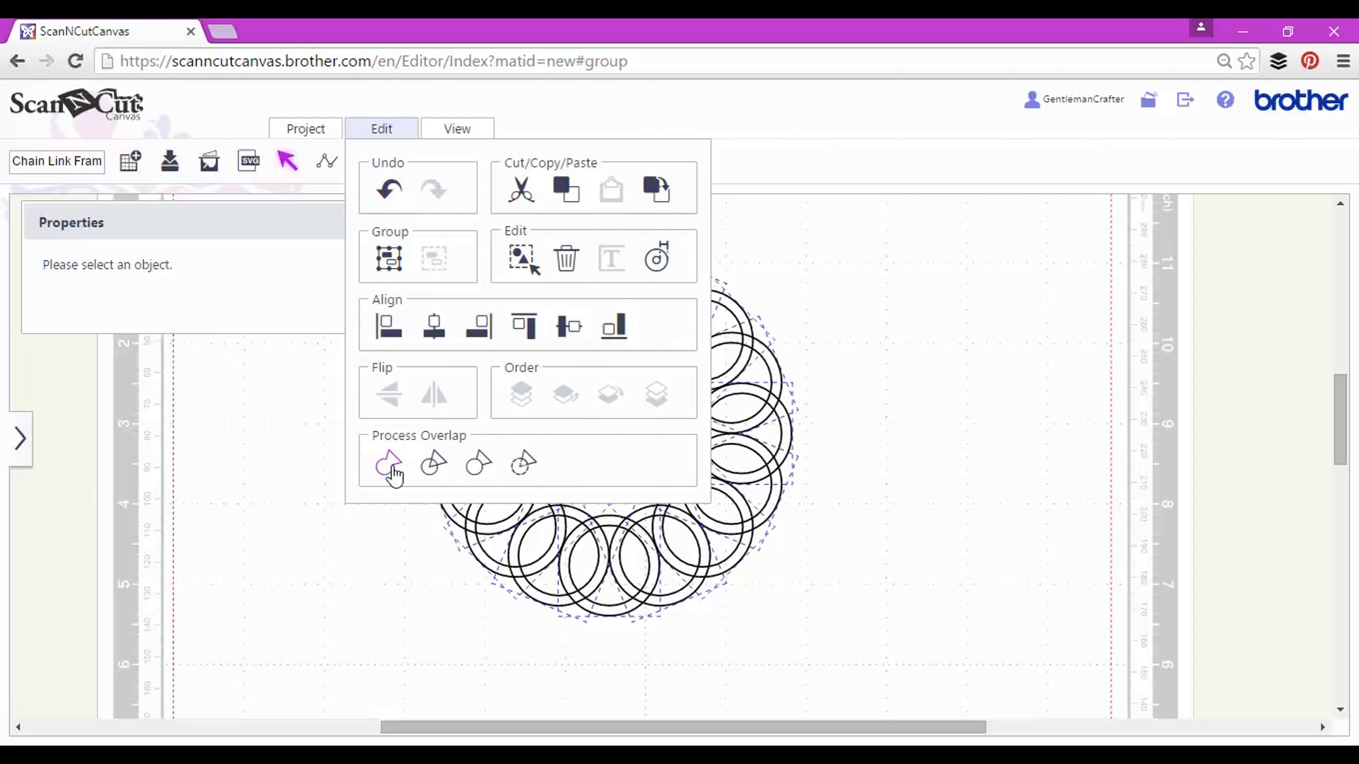
left_click(388, 464)
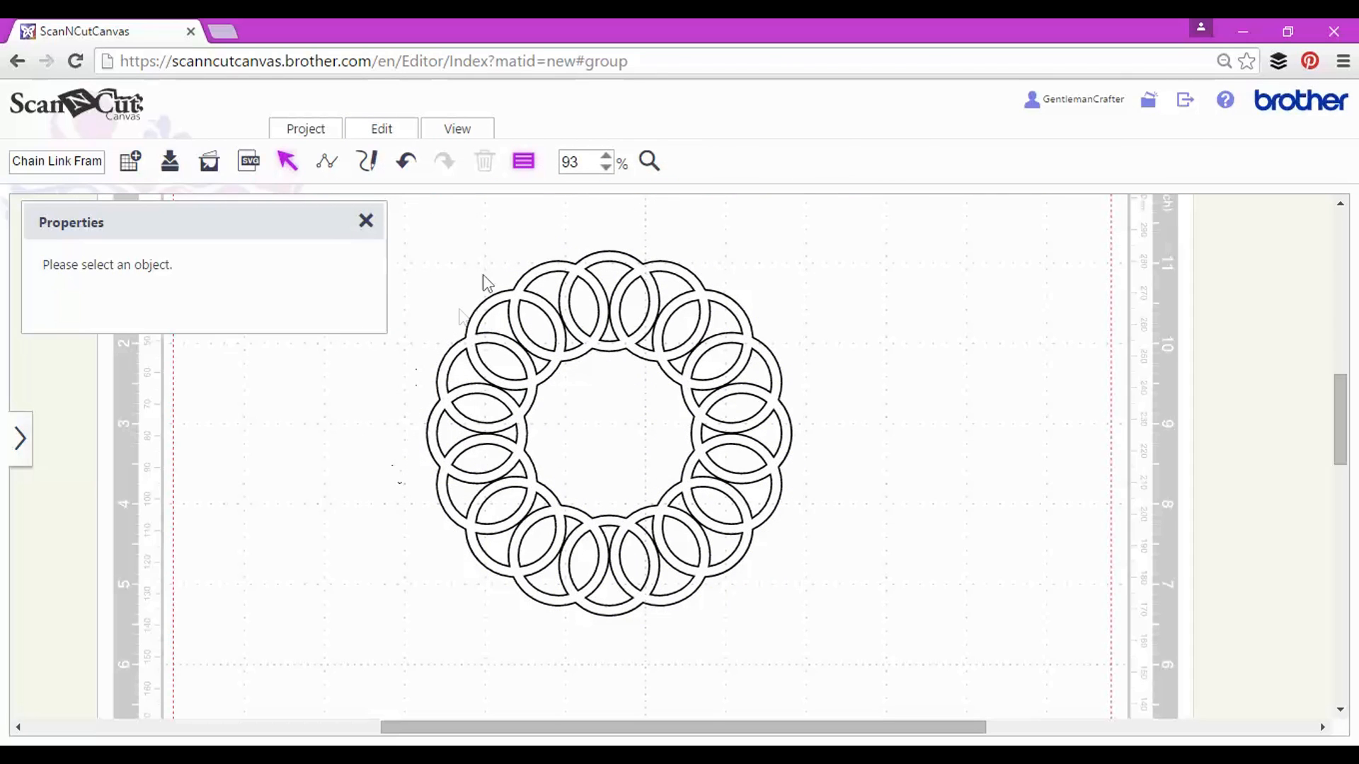
left_click(607, 433)
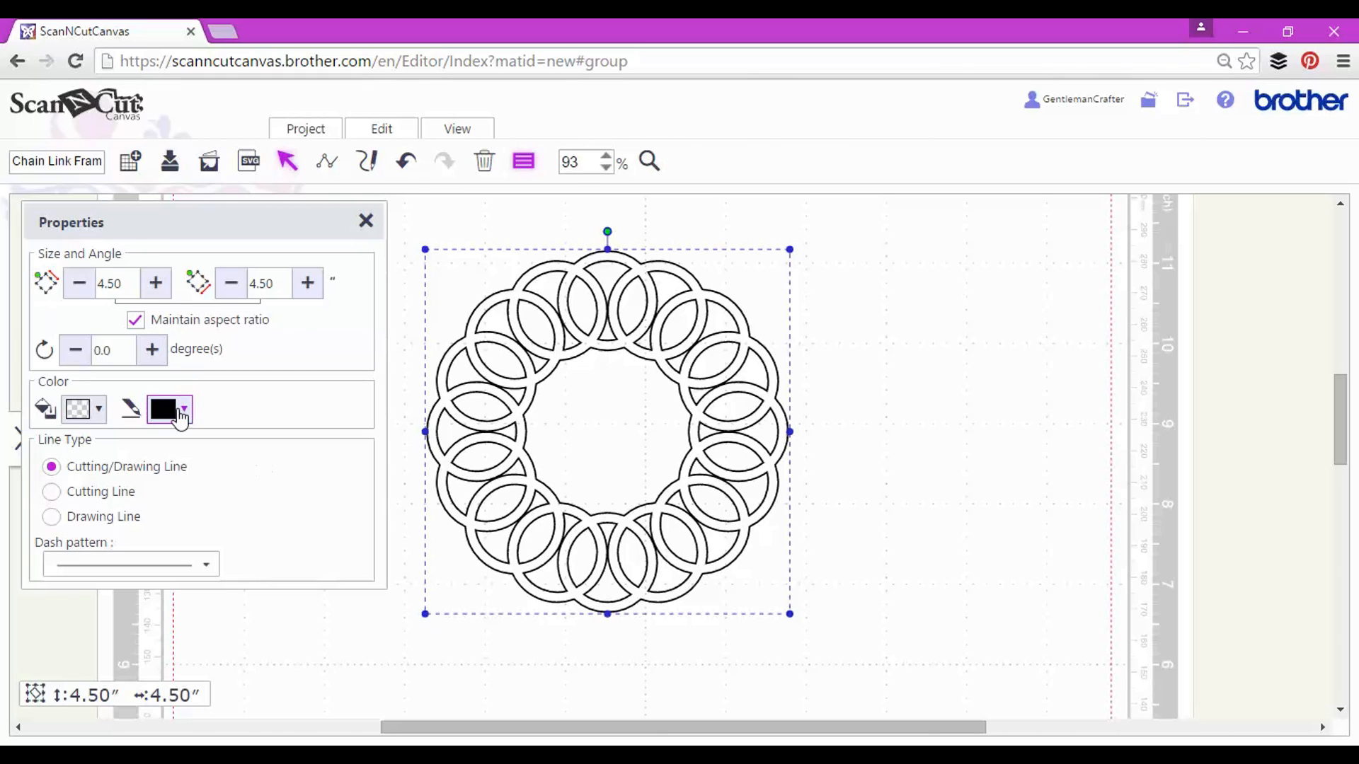
Step: Set the welded ring's line colour to pink
left_click(161, 409)
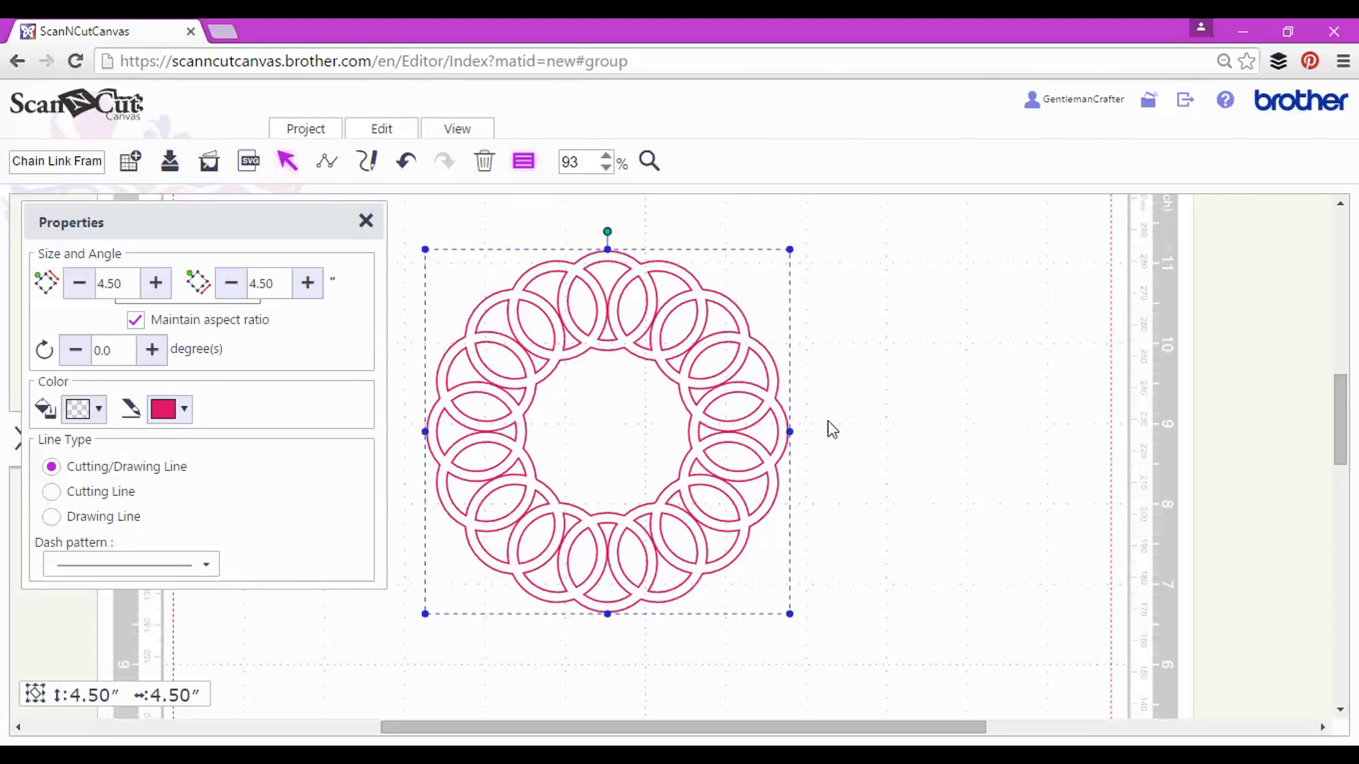
left_click(381, 128)
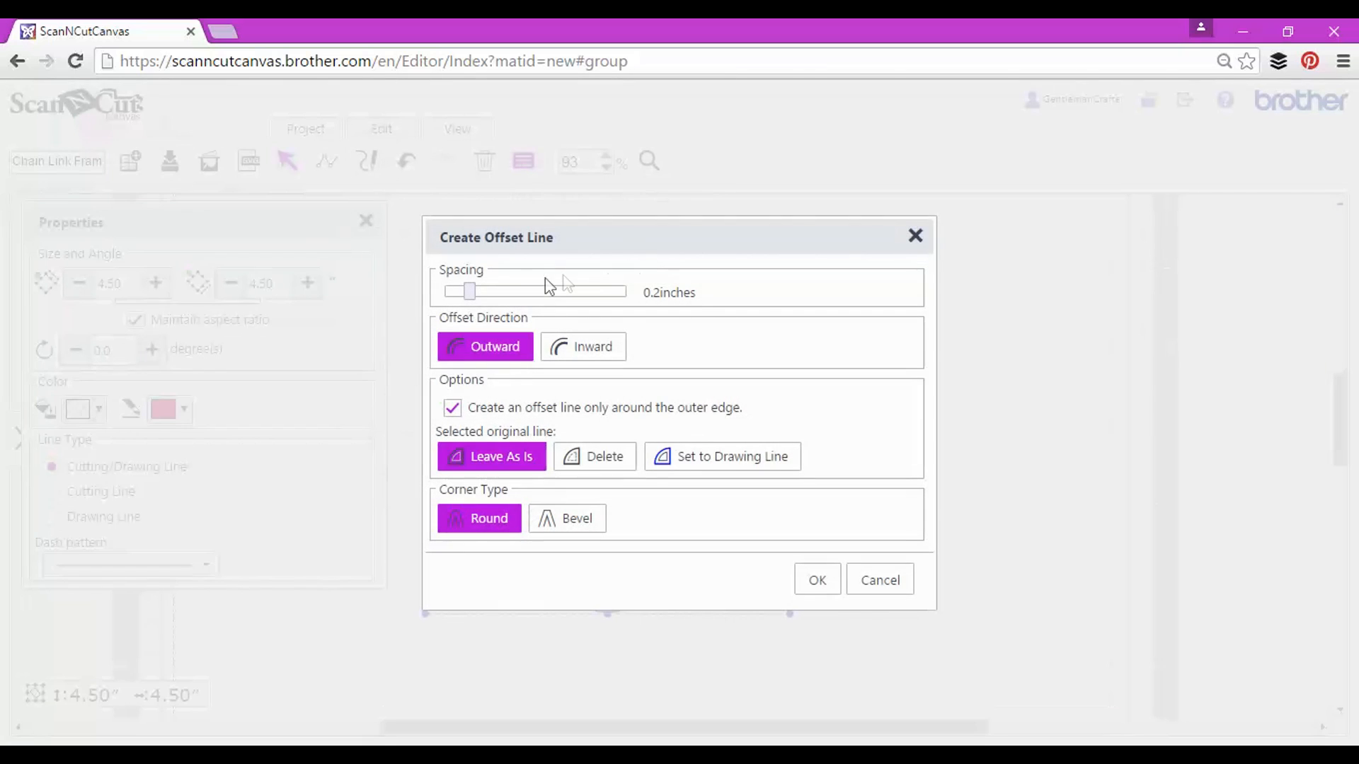
Step: Create an outward 0.08-inch offset line around every edge, not only the outer edge
left_click_drag(469, 292, 450, 291)
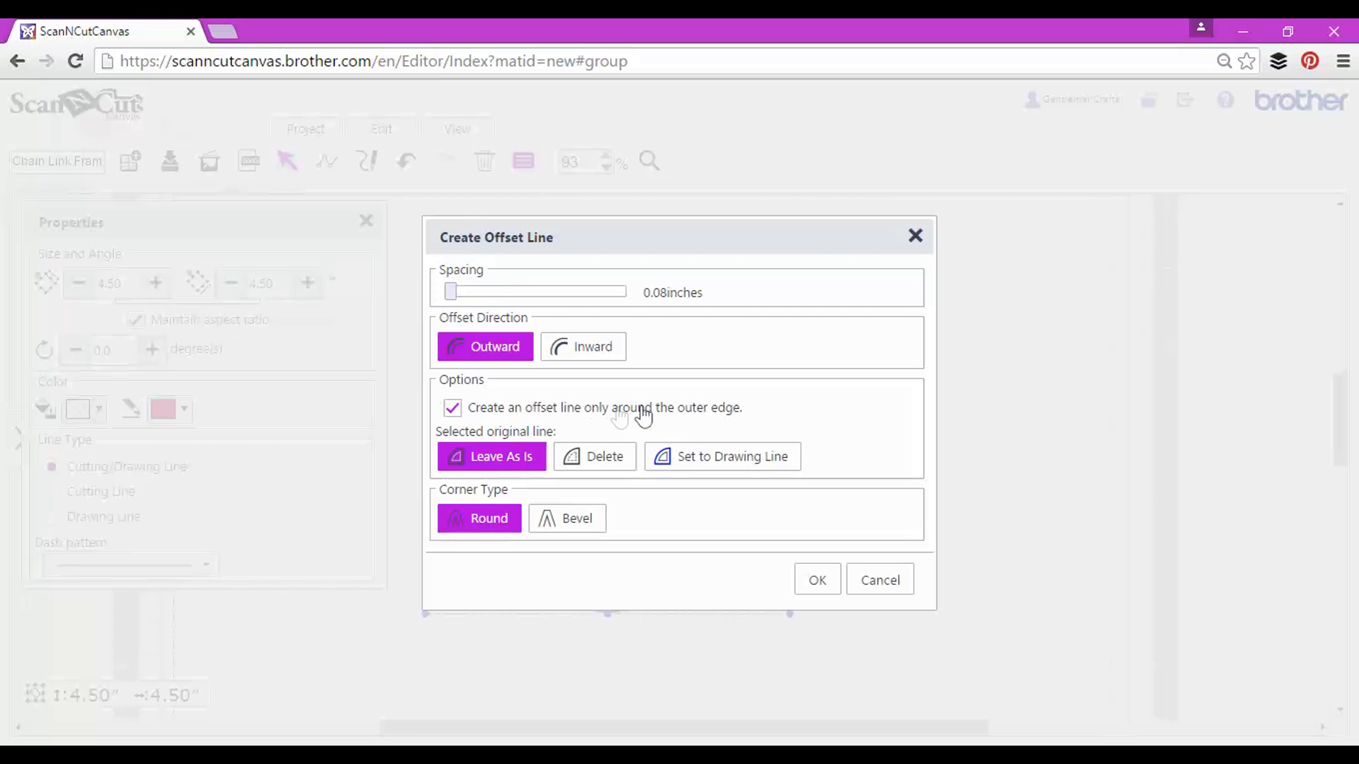
left_click(451, 408)
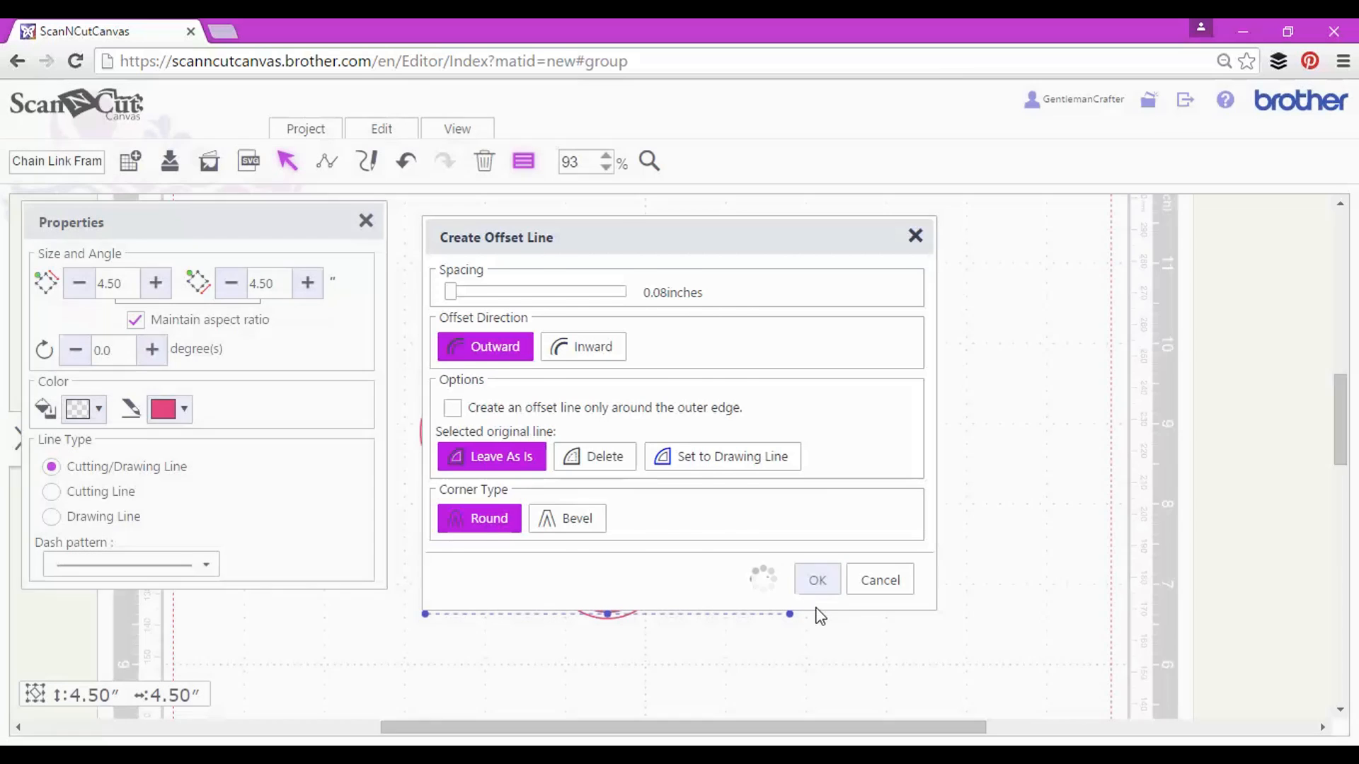
left_click(815, 580)
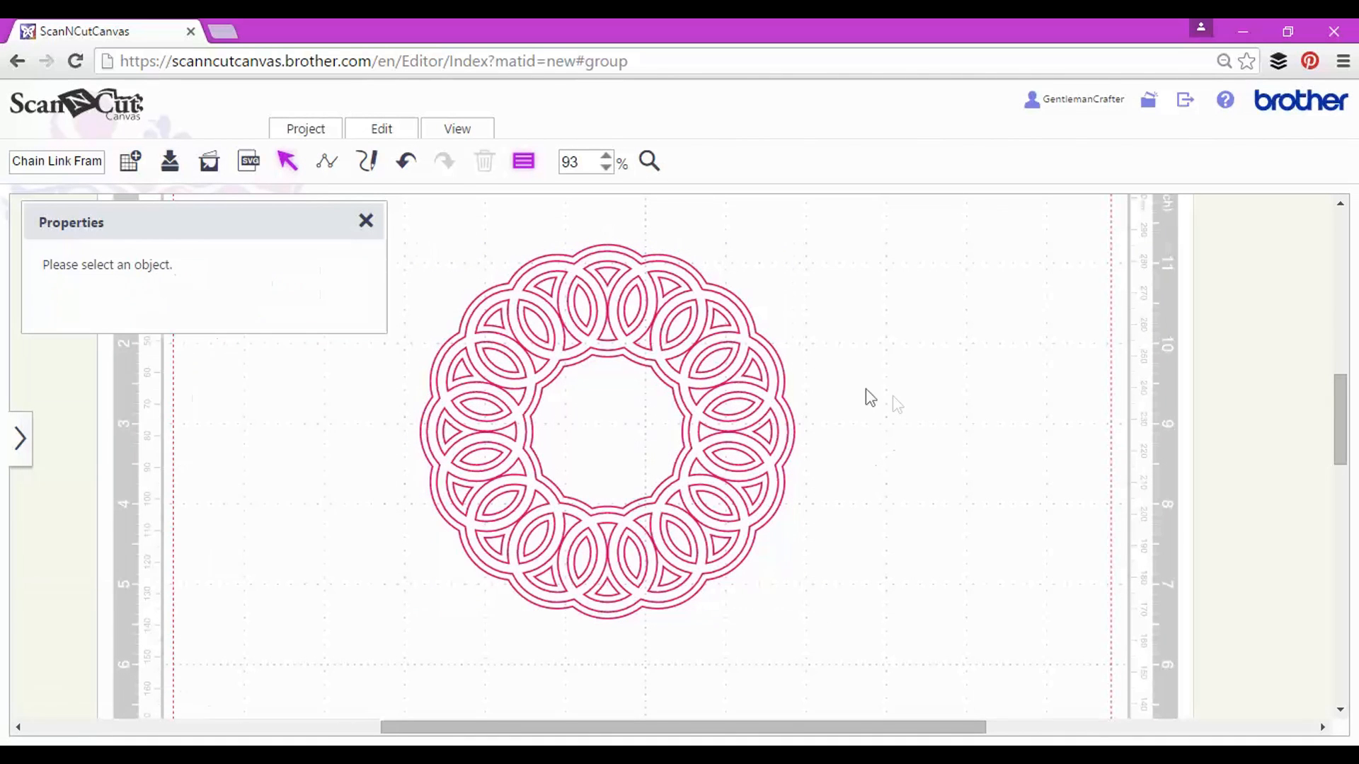
mouse_move(782, 367)
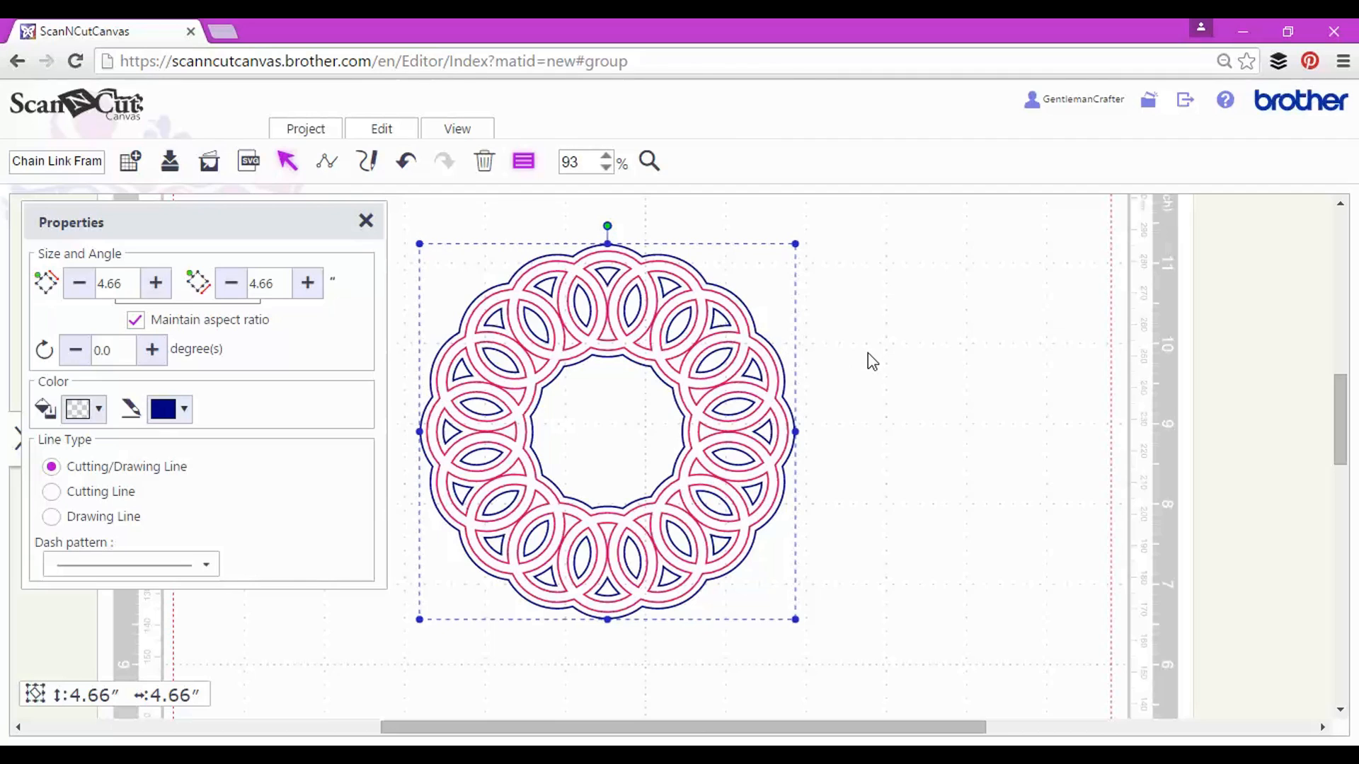
Step: Deselect the navy offset outline and close the Properties panel
left_click(365, 221)
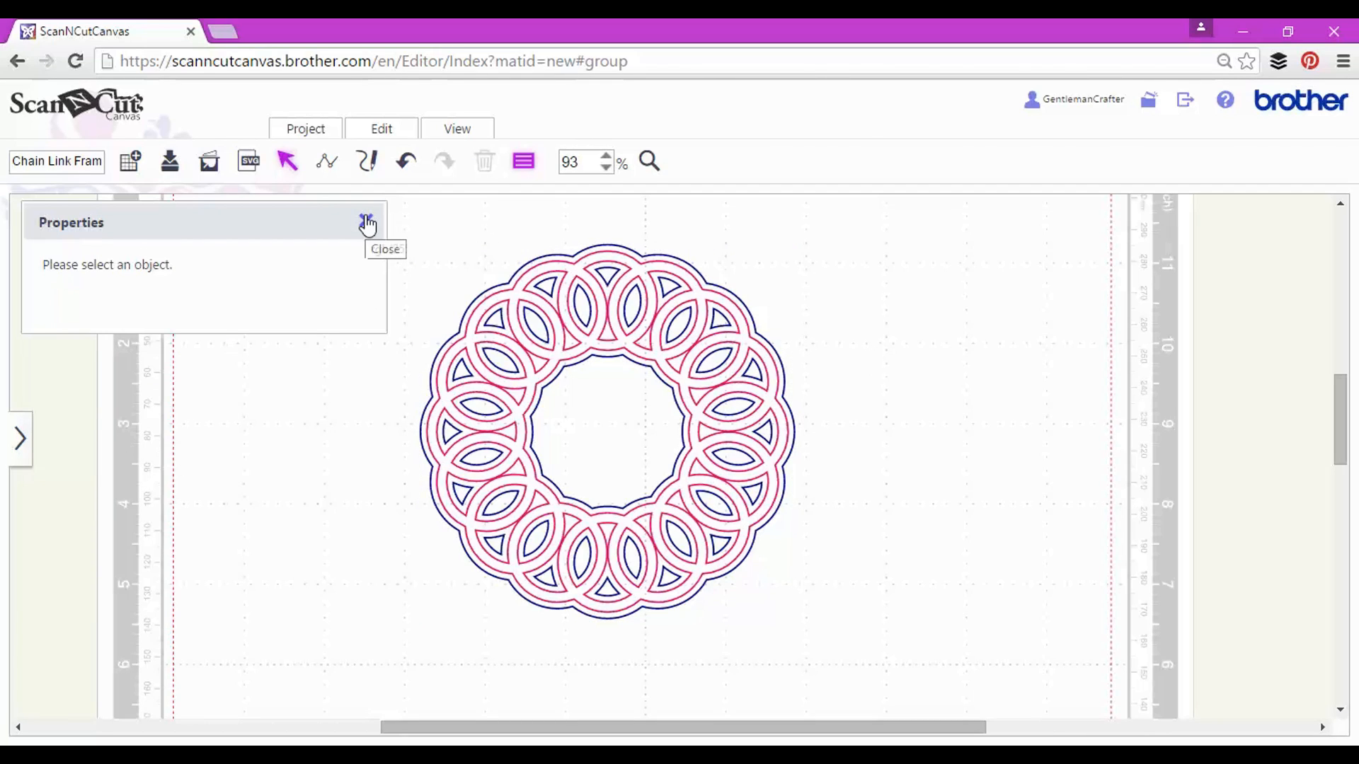
left_click(365, 222)
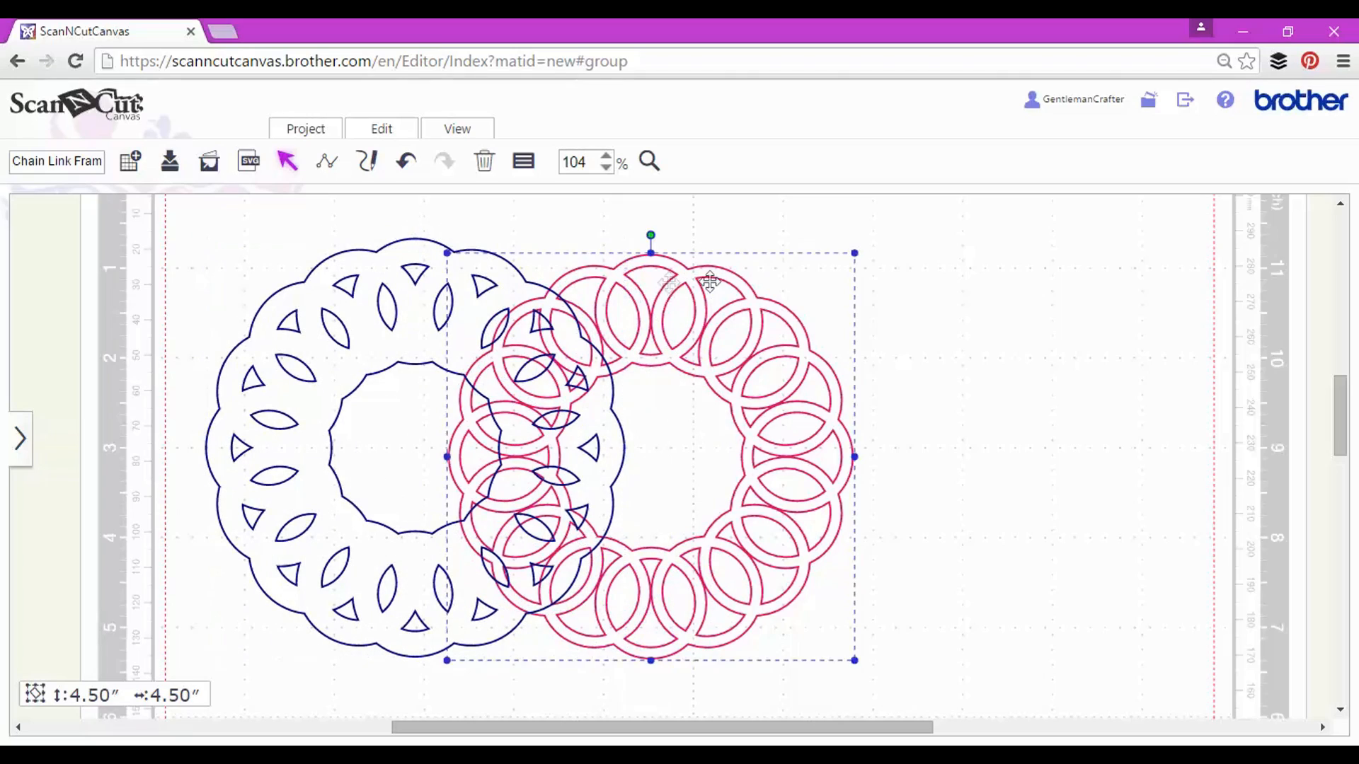
Step: Drag the pink ring rightward off the navy offset mat so both layers show apart
left_click_drag(650, 458, 919, 429)
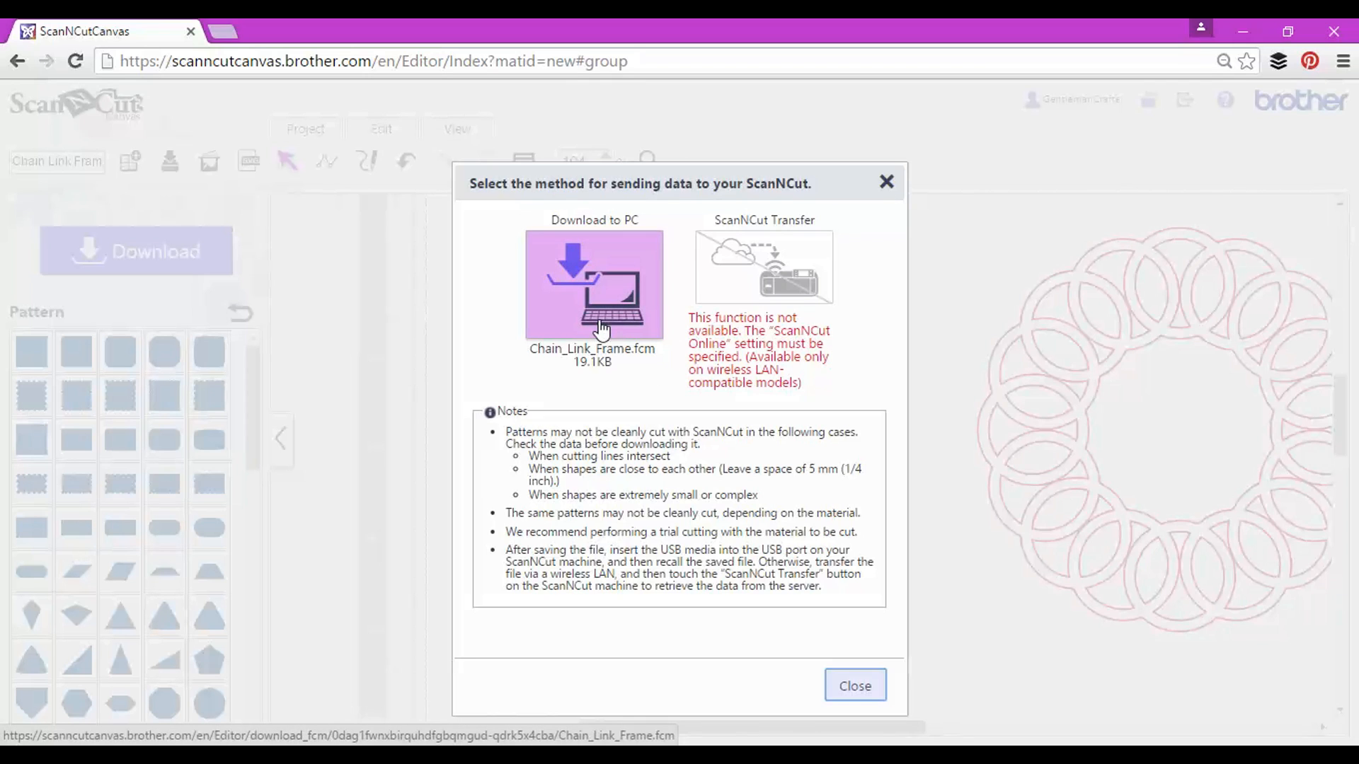
mouse_move(805, 384)
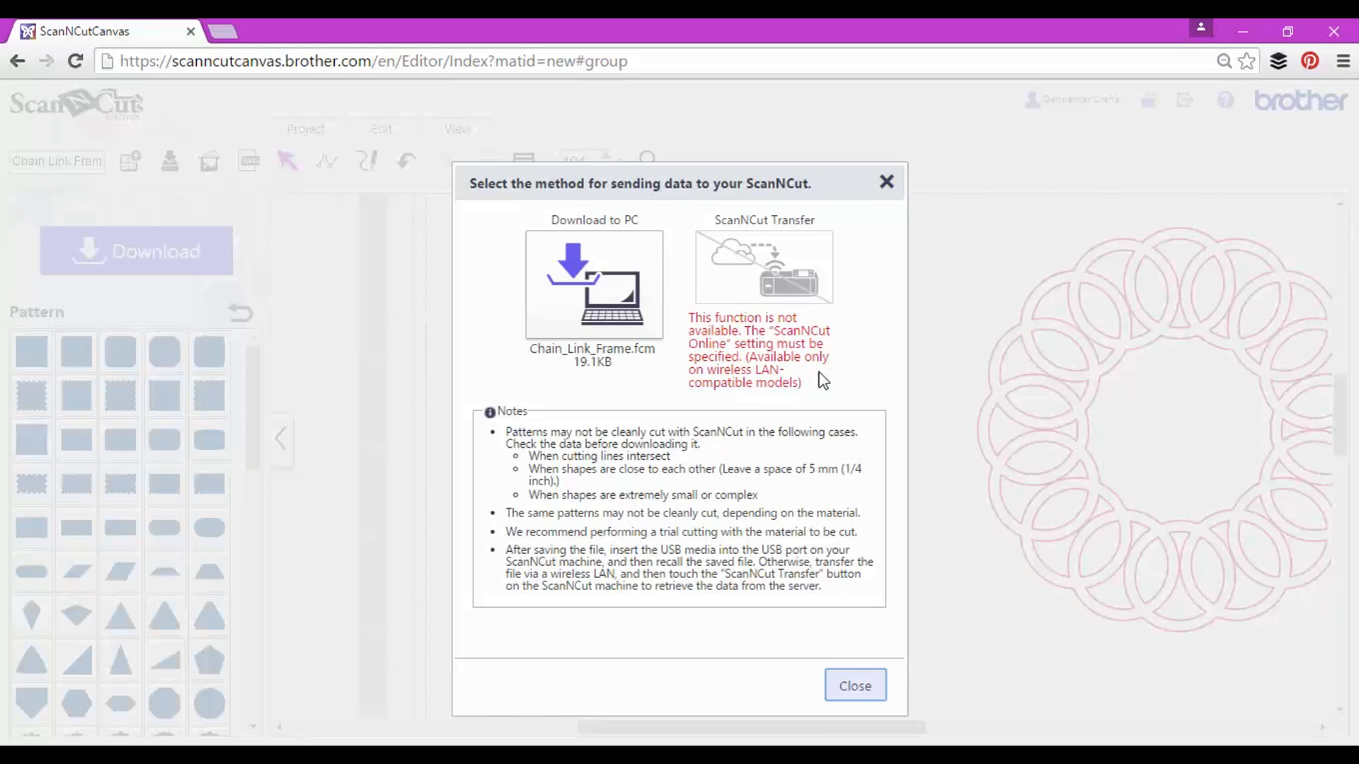
mouse_move(855, 685)
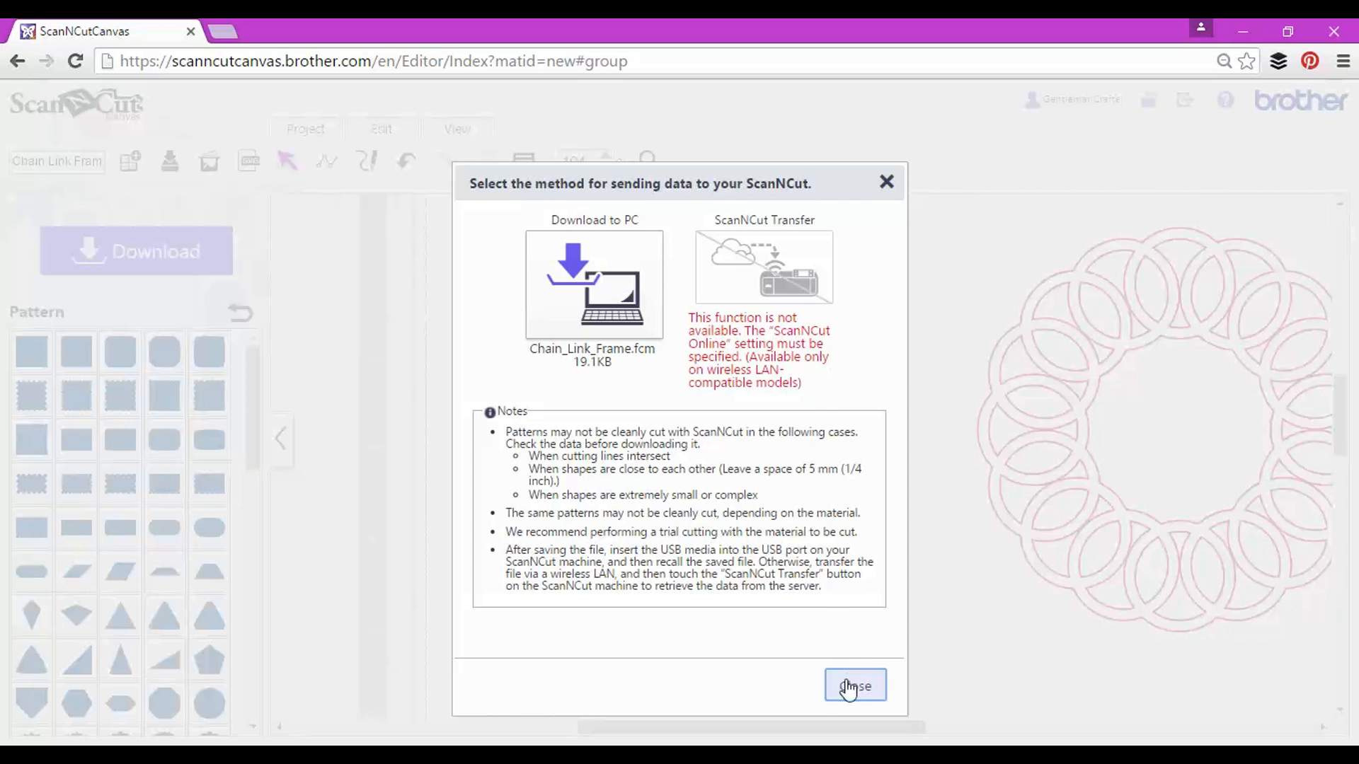
Step: Close the send-data dialog offering Chain_Link_Frame.fcm for download to PC
left_click(854, 686)
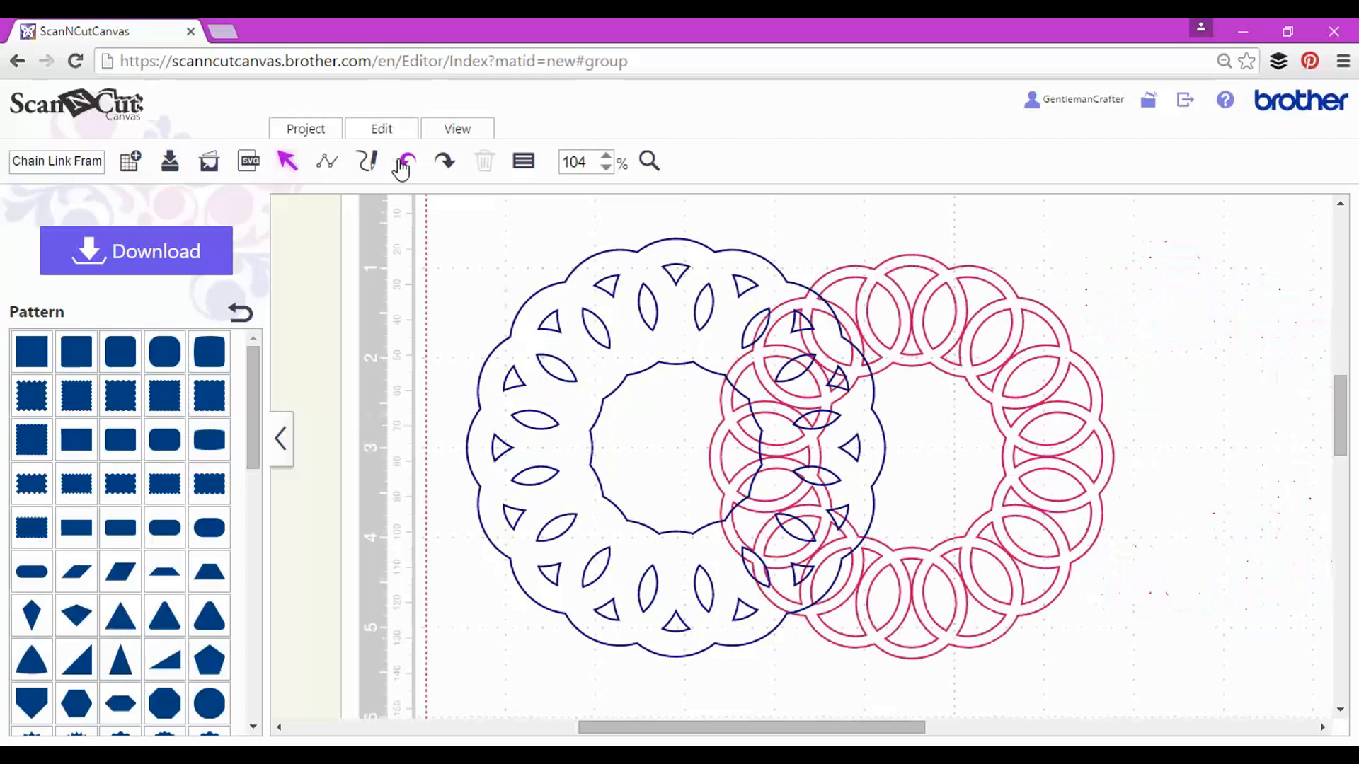
Step: Undo the ring's move, overwrite the Chain Link Frame project and confirm the save
left_click(405, 161)
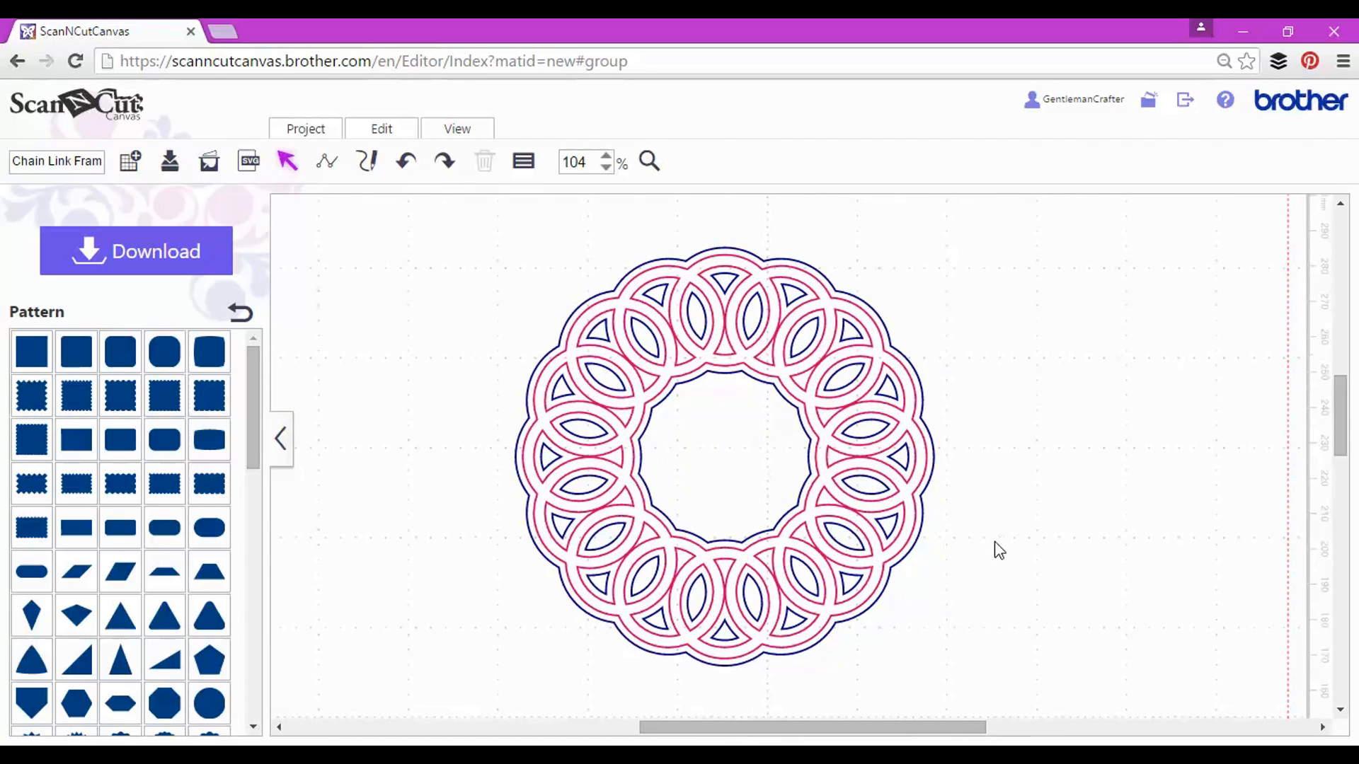
mouse_move(354, 226)
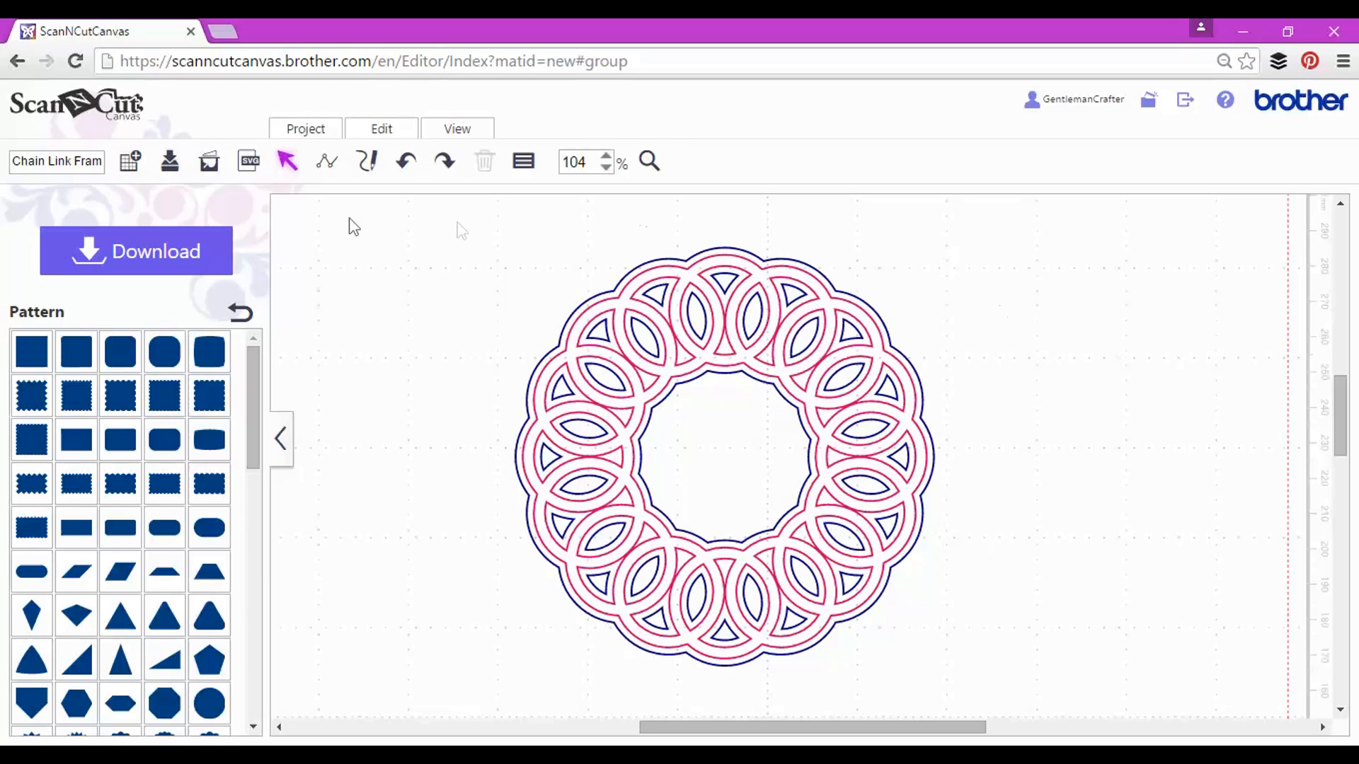
mouse_move(170, 161)
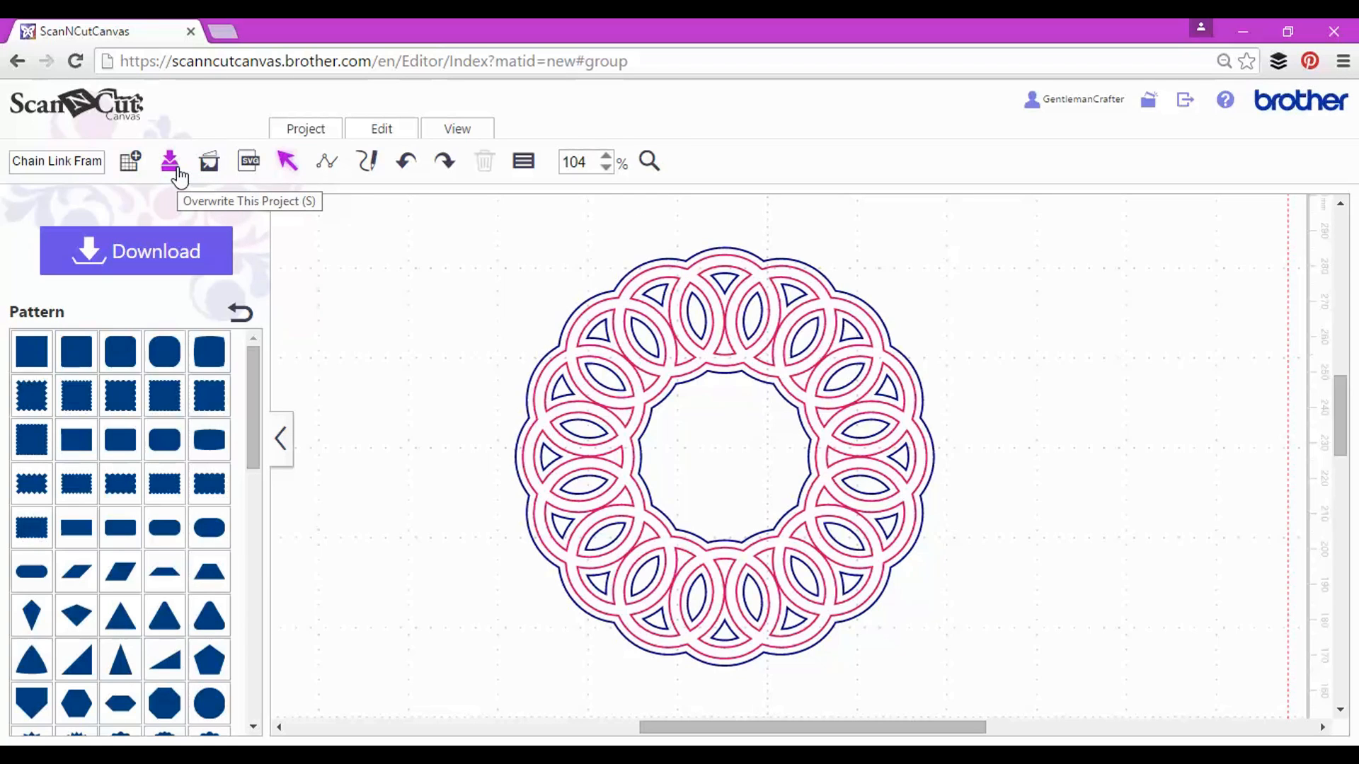
left_click(170, 161)
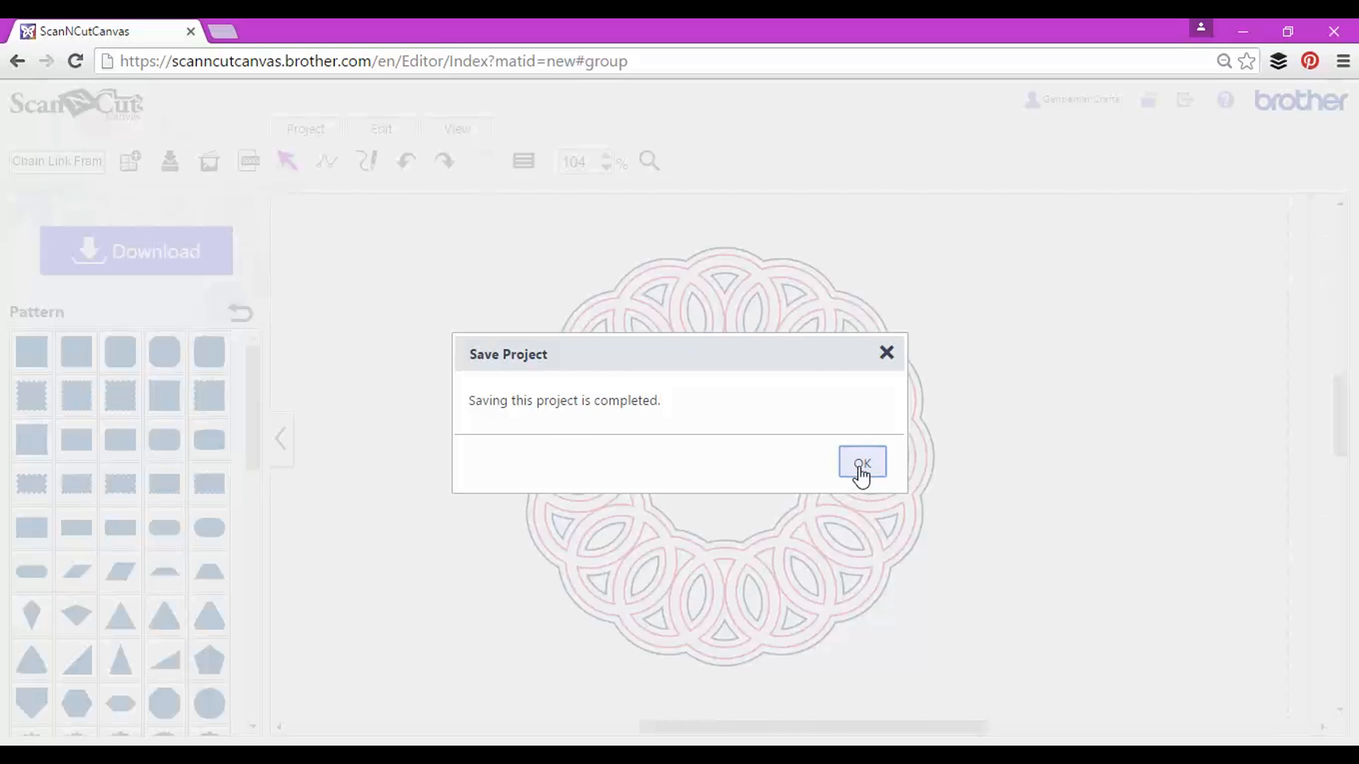
left_click(861, 463)
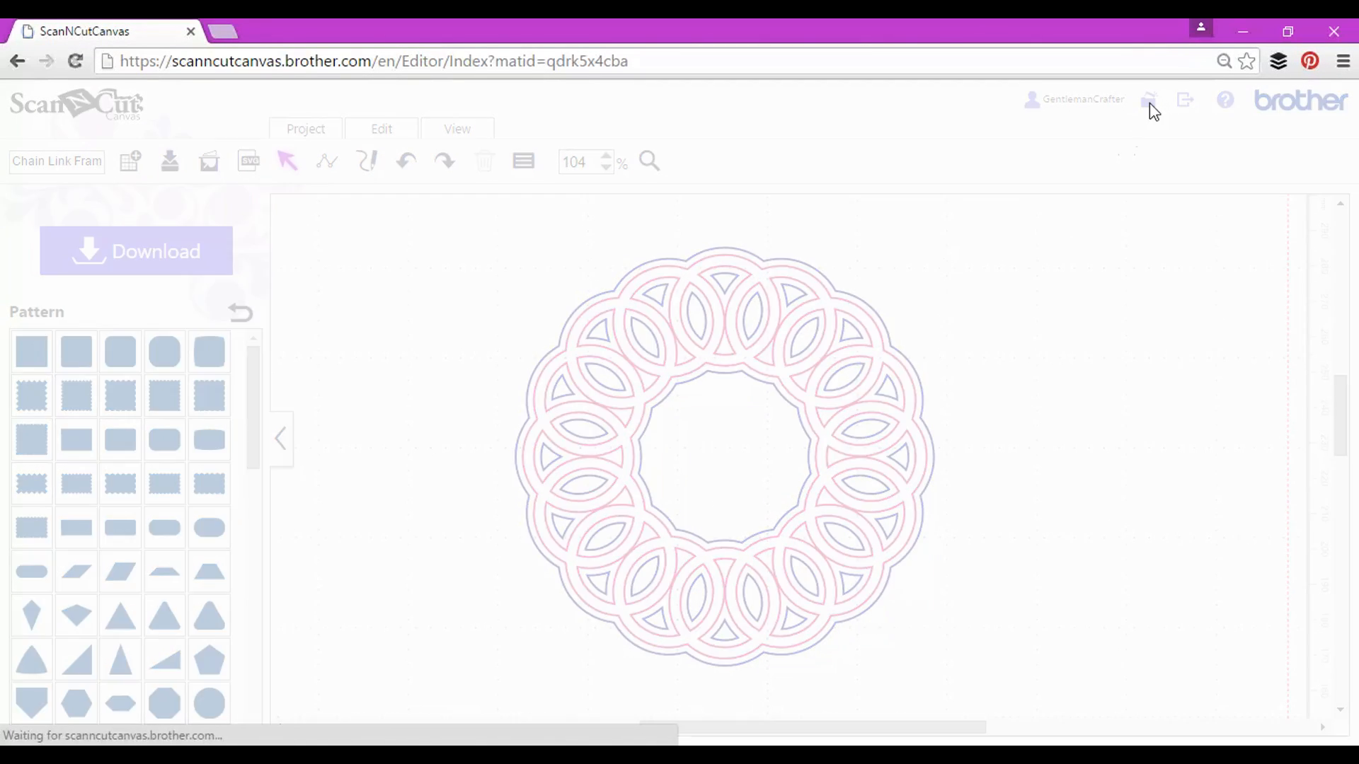
Step: Go to My Projects, where Chain Link Frame now appears first
left_click(1148, 99)
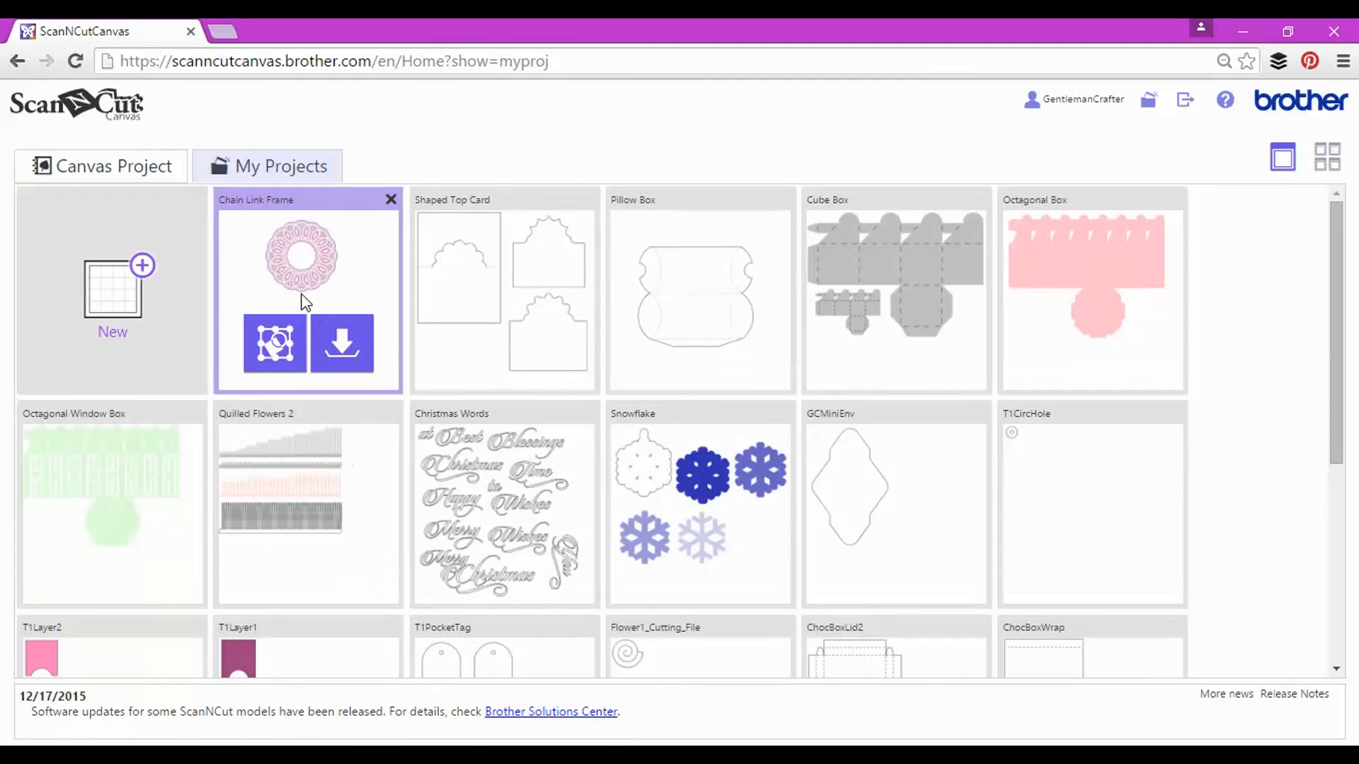
mouse_move(341, 345)
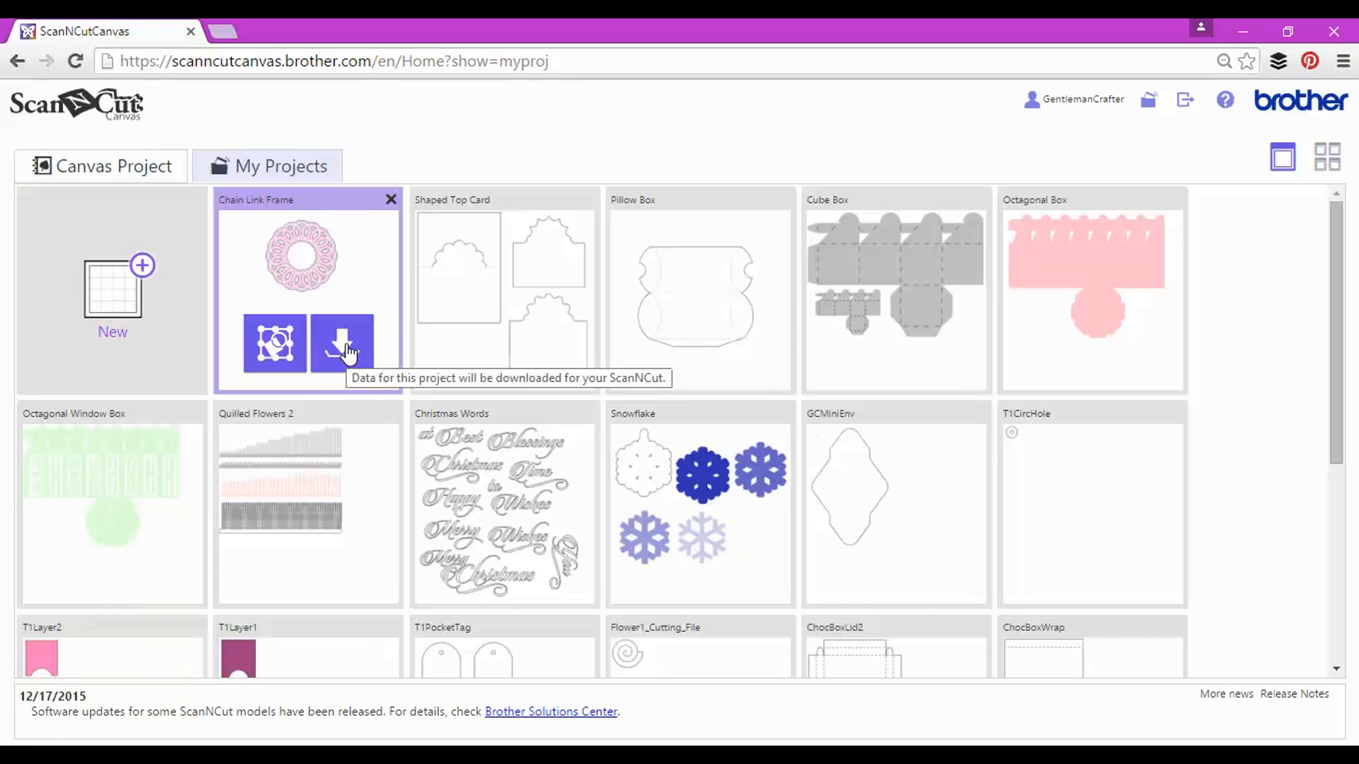
mouse_move(276, 342)
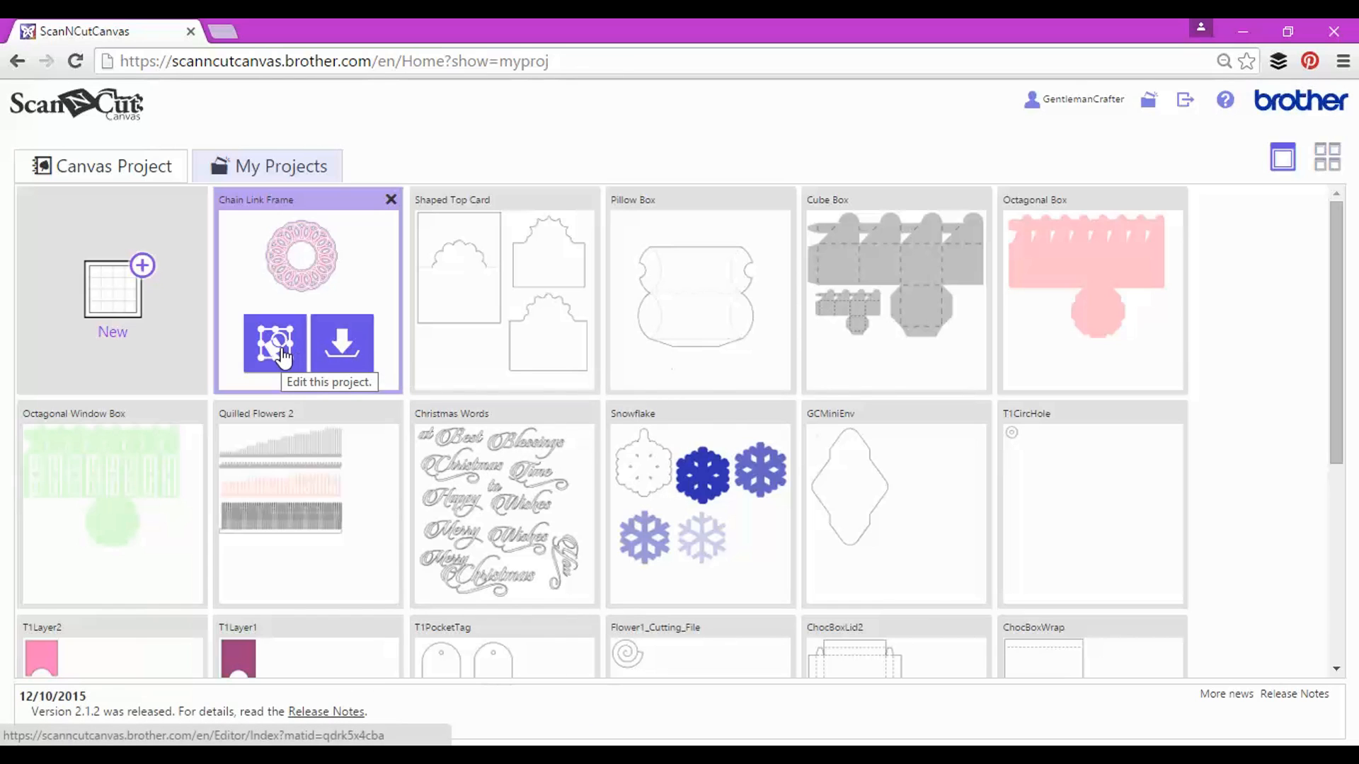